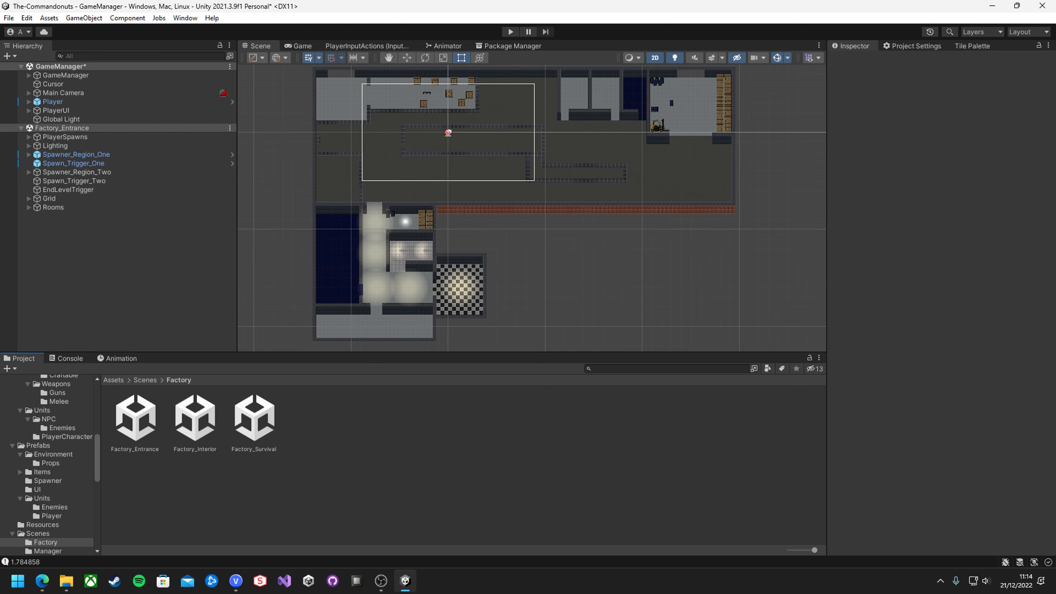
Step: Enter Play Mode in Factory_Entrance to watch strawberry enemies gather around the donut player
{"action": "left_click", "coordinate": [511, 32]}
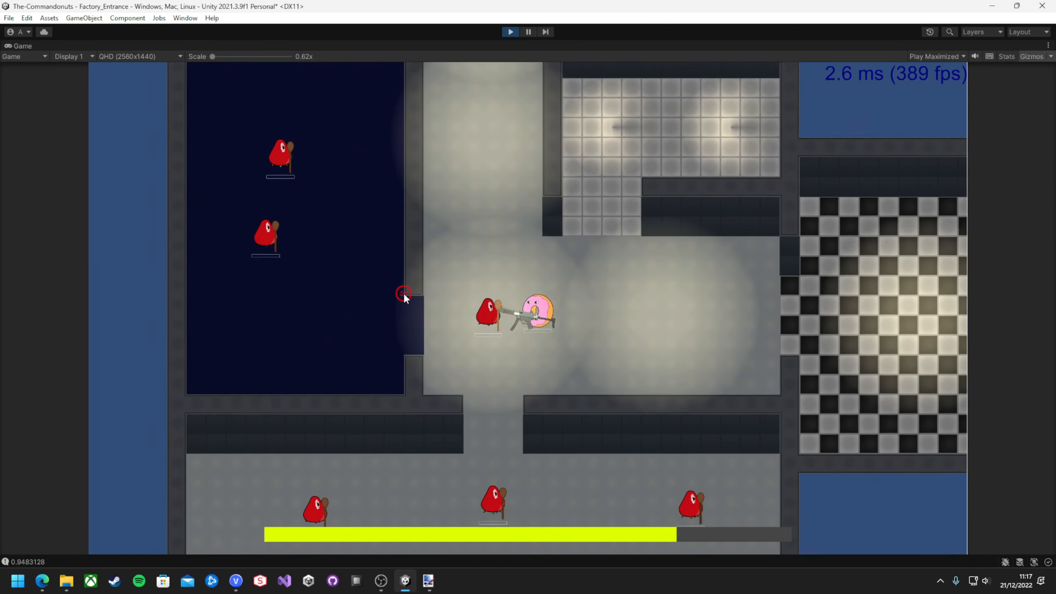
Step: Exit Play Mode and compare the Inspector components of the UnitBase root and its AI child
{"action": "left_click", "coordinate": [16, 580]}
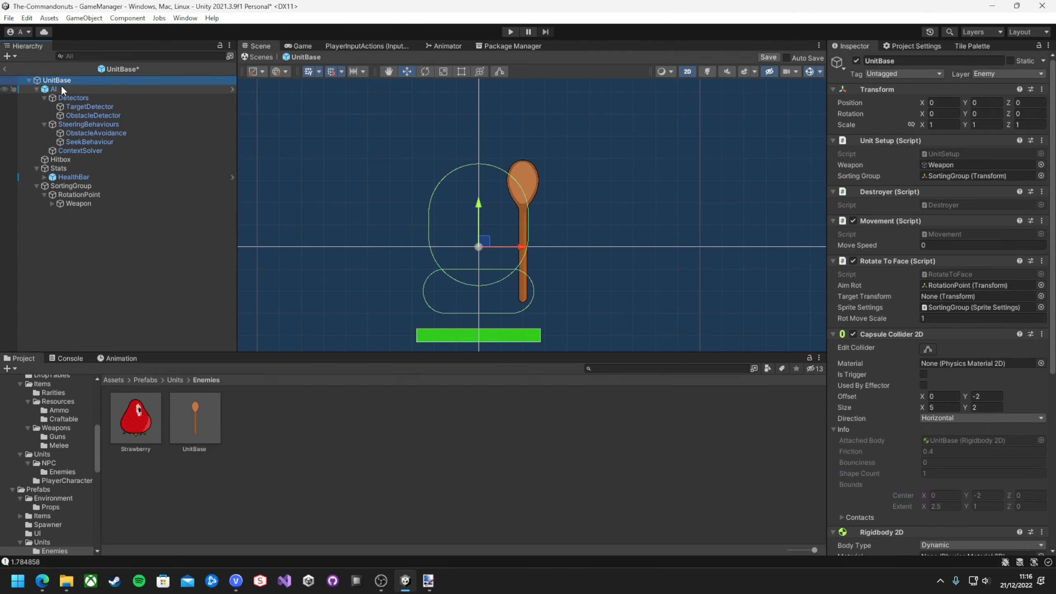
{"action": "left_click", "coordinate": [52, 88]}
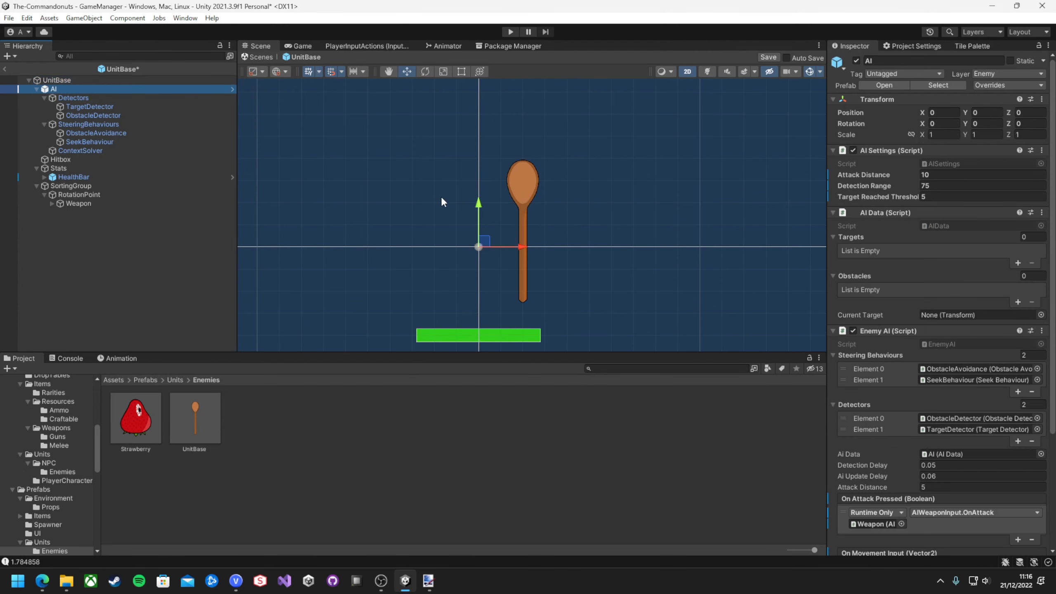
{"action": "left_click", "coordinate": [59, 79]}
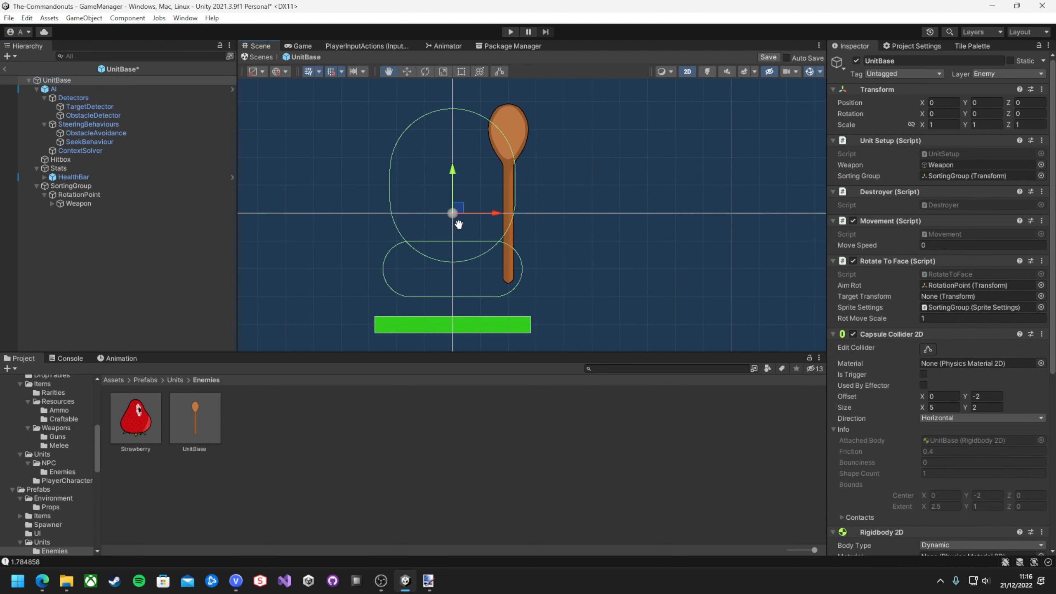
{"action": "left_click", "coordinate": [54, 88]}
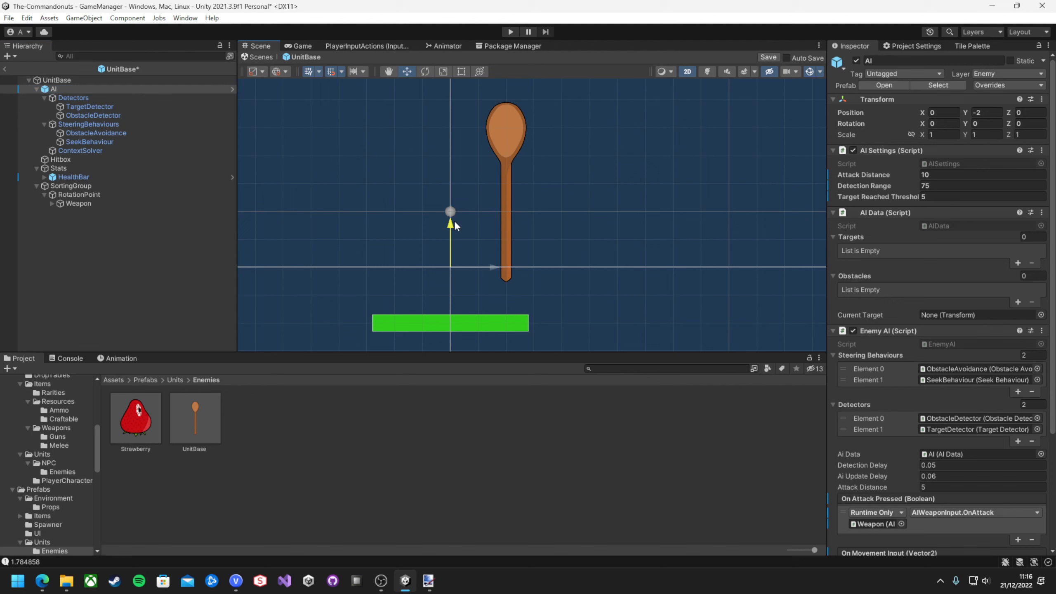
{"action": "left_click", "coordinate": [57, 80]}
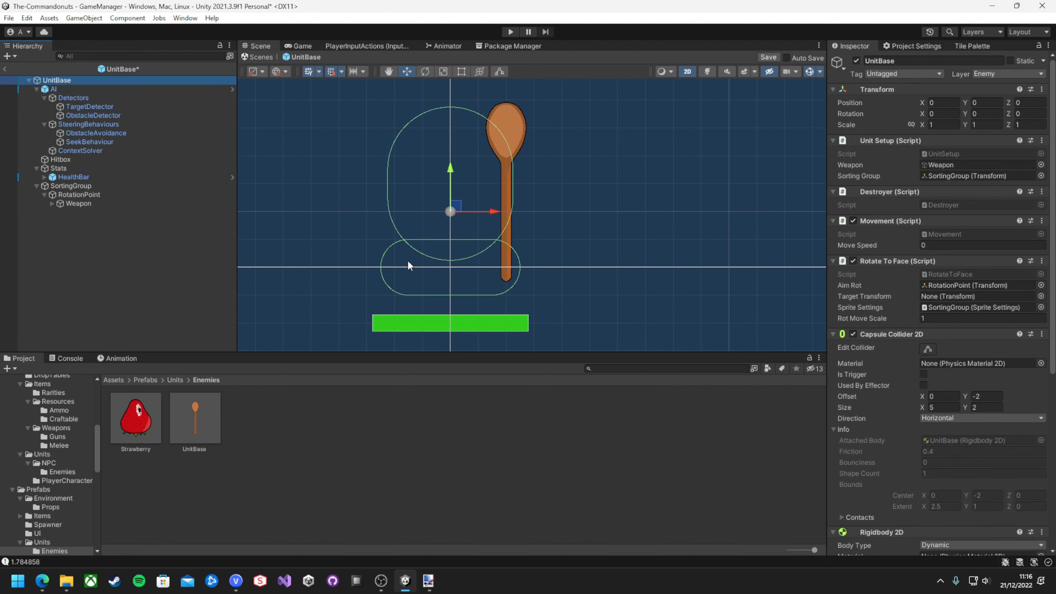
{"action": "left_click", "coordinate": [510, 32]}
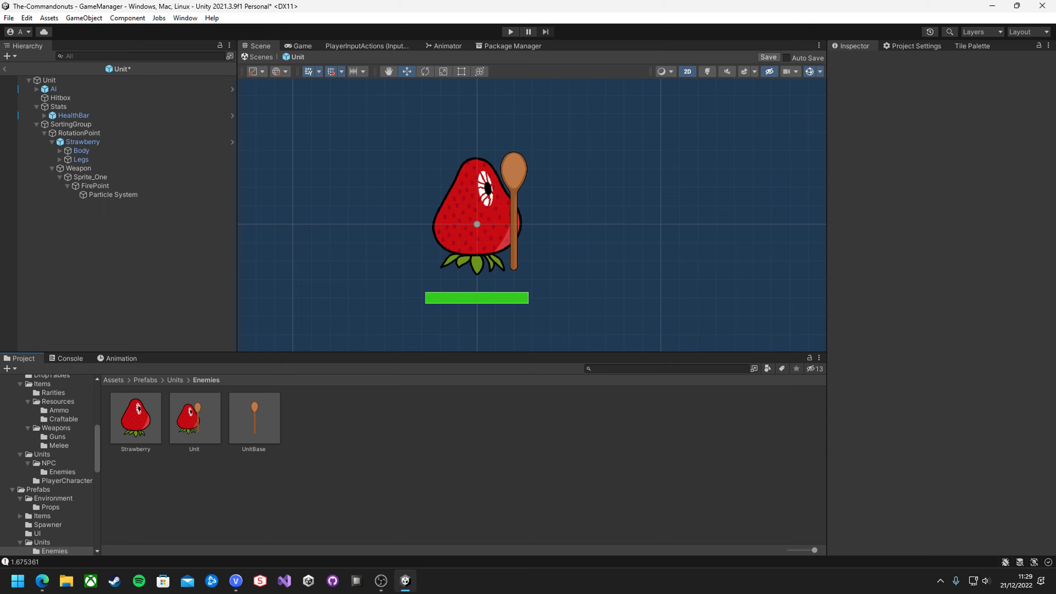
Step: Open the nested Strawberry prefab in Prefab Mode to see its body, eye and legs
{"action": "double_click", "coordinate": [135, 414]}
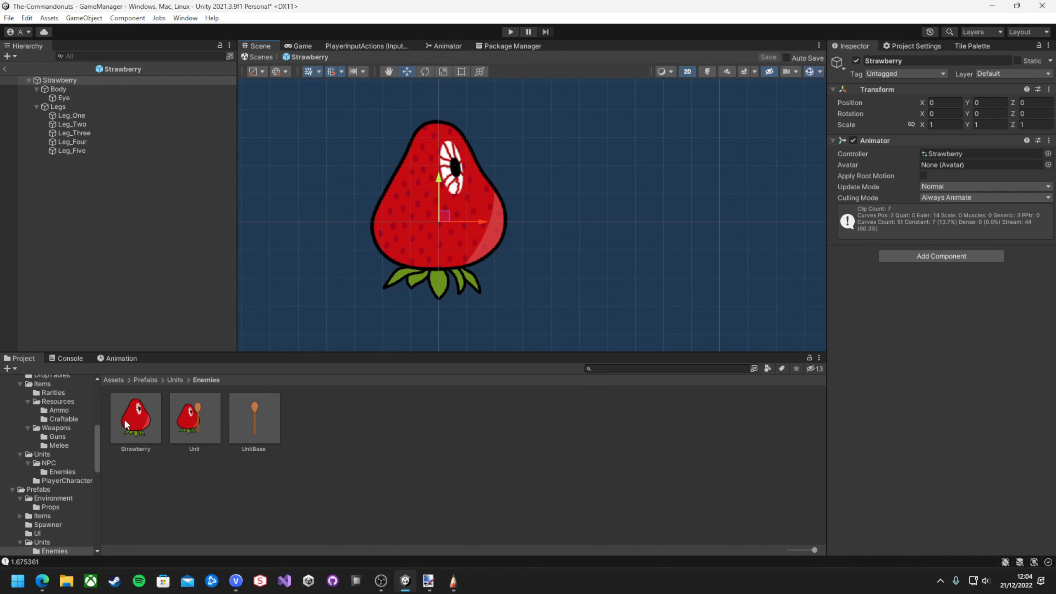
Step: Pick the Unit prefab, then inspect the Strawberry prefab's root and Animator state graph
{"action": "left_click", "coordinate": [195, 418]}
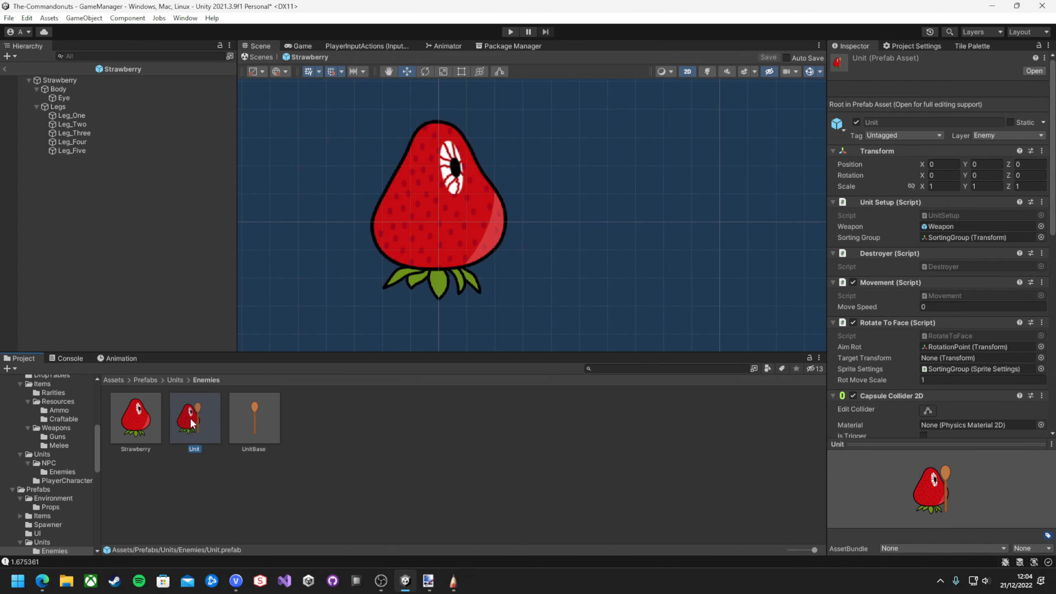
{"action": "left_click", "coordinate": [135, 417]}
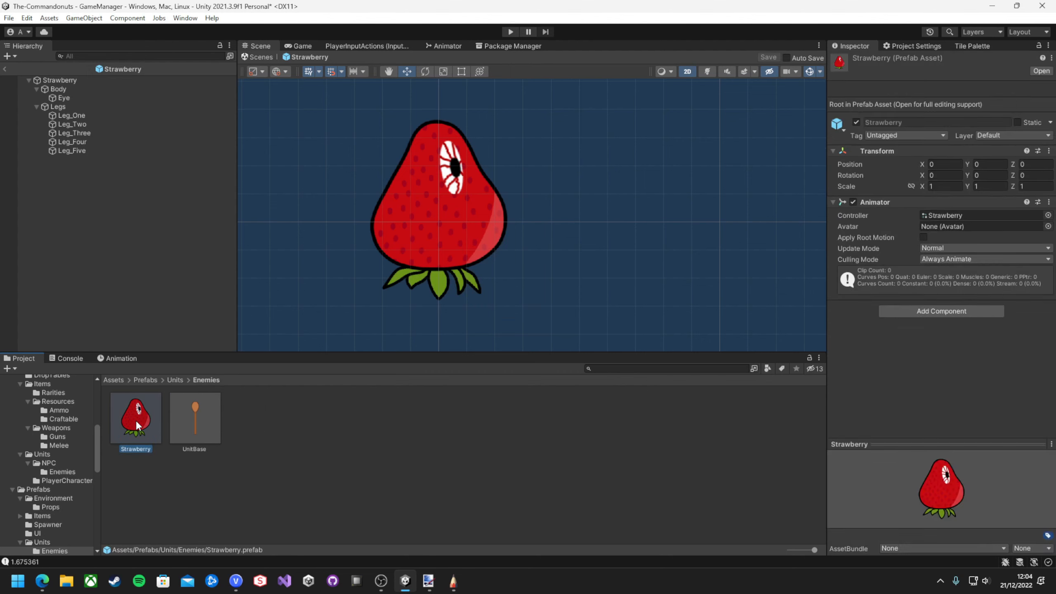
{"action": "left_click", "coordinate": [57, 89]}
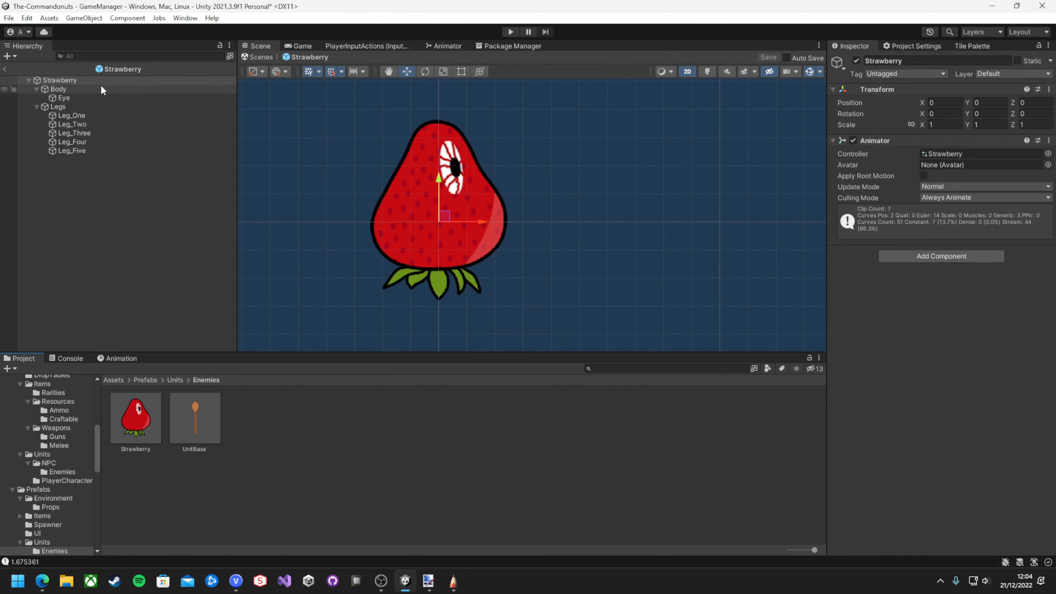
{"action": "left_click", "coordinate": [447, 46]}
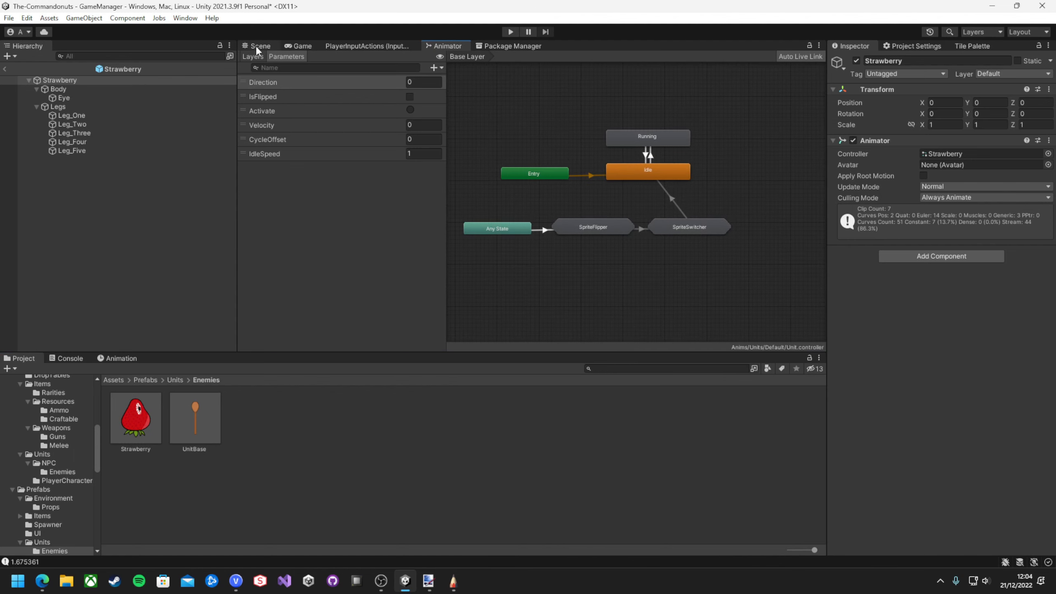
{"action": "left_click", "coordinate": [59, 88]}
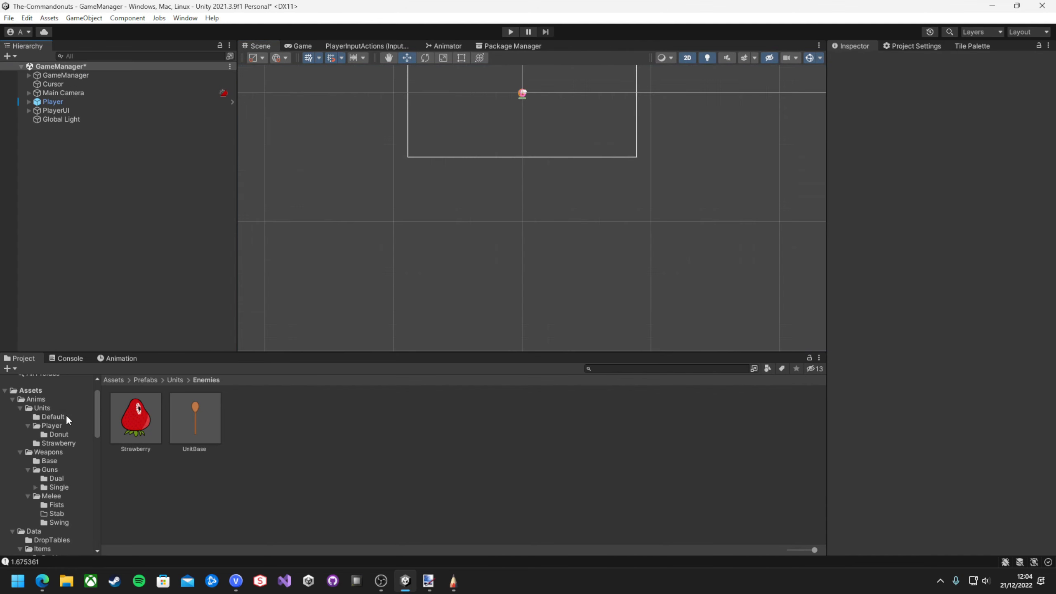
Step: Browse into the Enemies unit data folder and bring up the Strawberry_Idle keyframes
{"action": "left_click", "coordinate": [32, 531]}
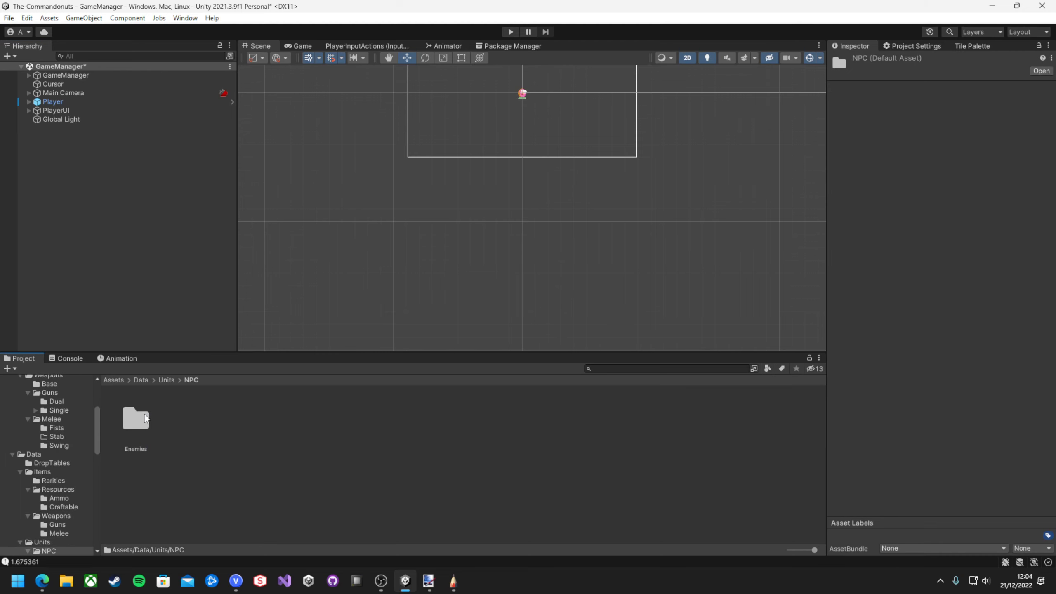
{"action": "double_click", "coordinate": [135, 417]}
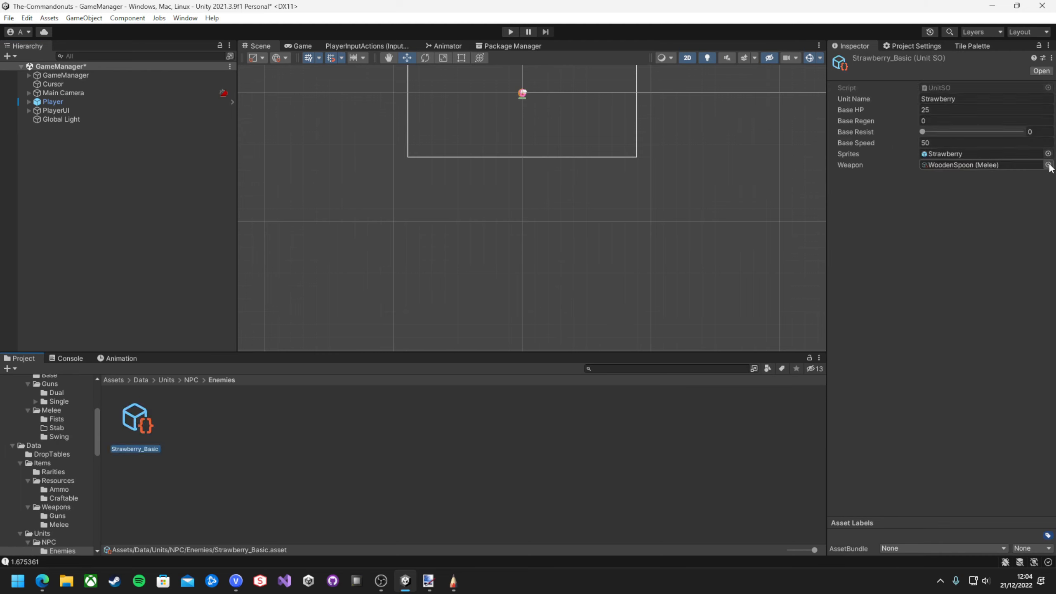
{"action": "left_click", "coordinate": [1048, 165]}
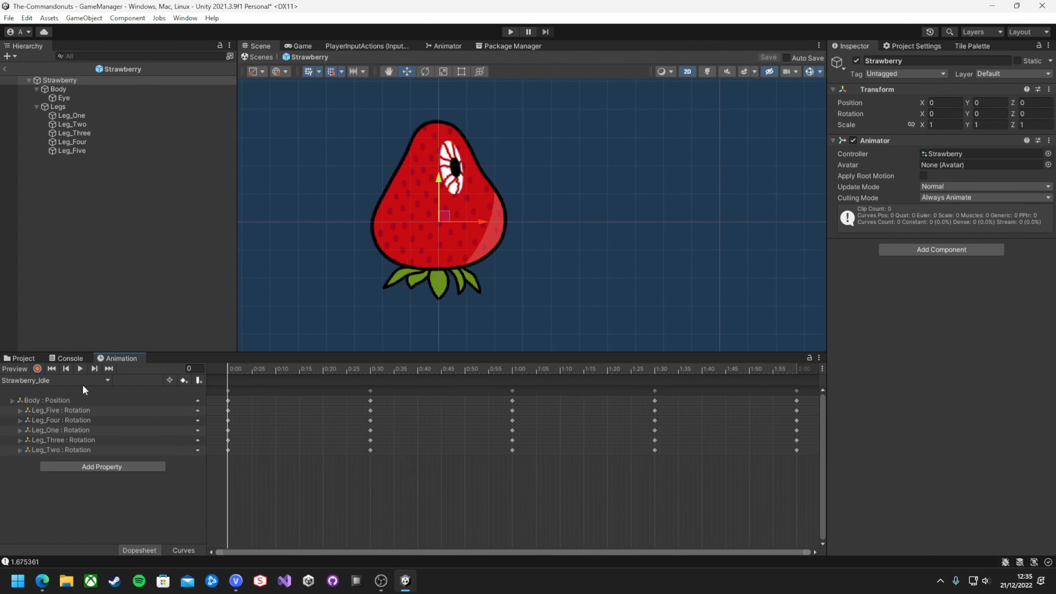
Step: Preview the Strawberry_Running and FacingUp clips and inspect the Body, Legs and Leg_Five
{"action": "left_click", "coordinate": [80, 368]}
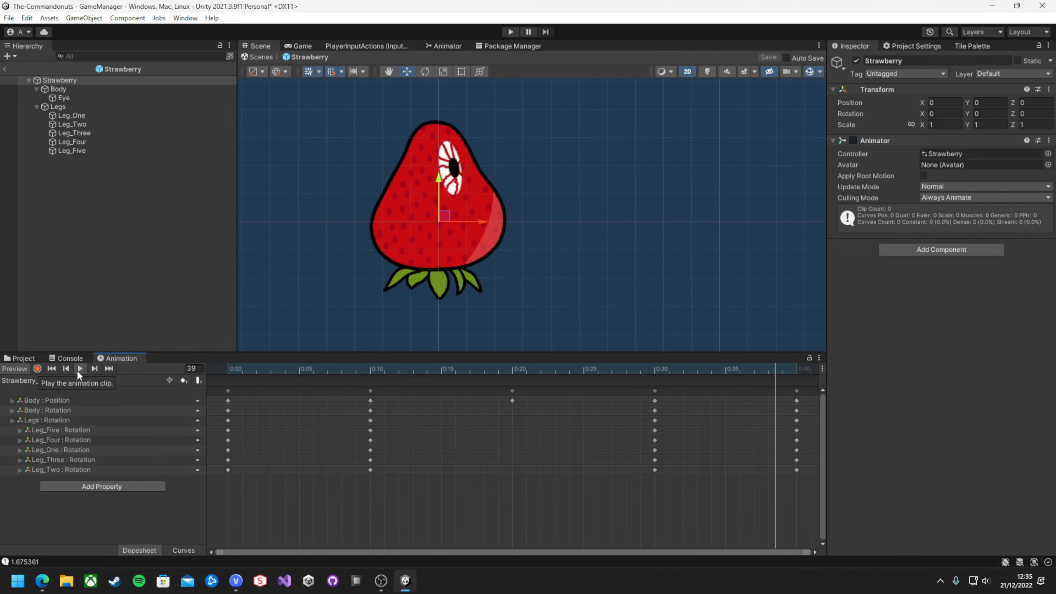
{"action": "left_click", "coordinate": [79, 369]}
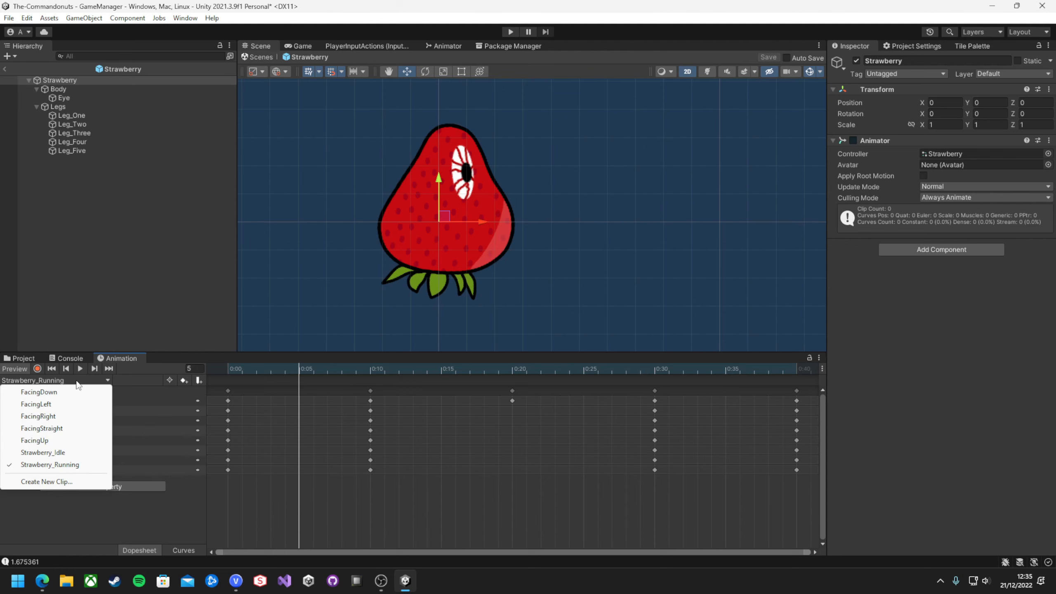
{"action": "left_click", "coordinate": [34, 440]}
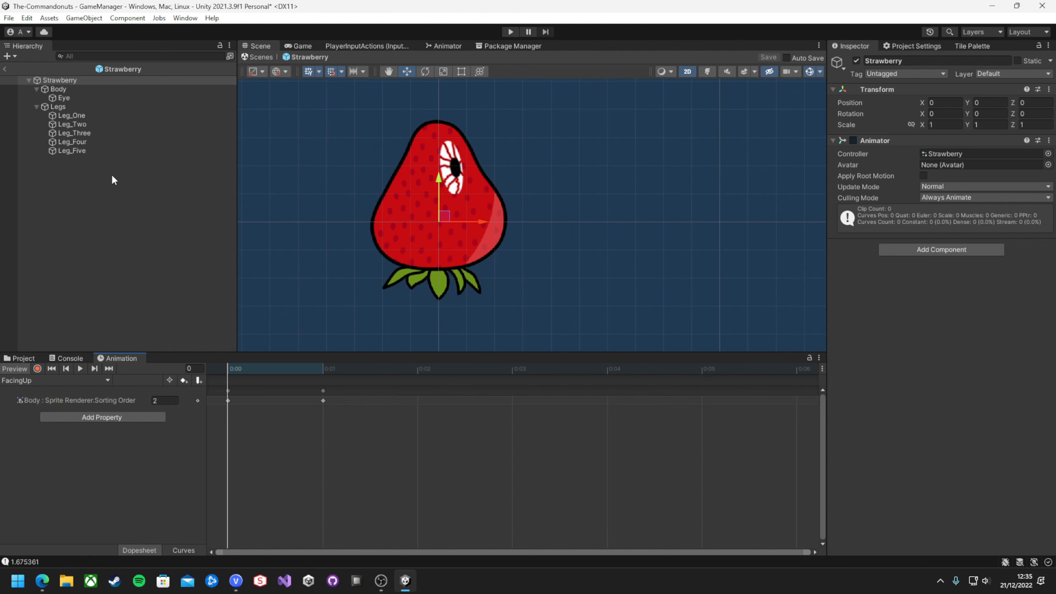
{"action": "left_click", "coordinate": [58, 89]}
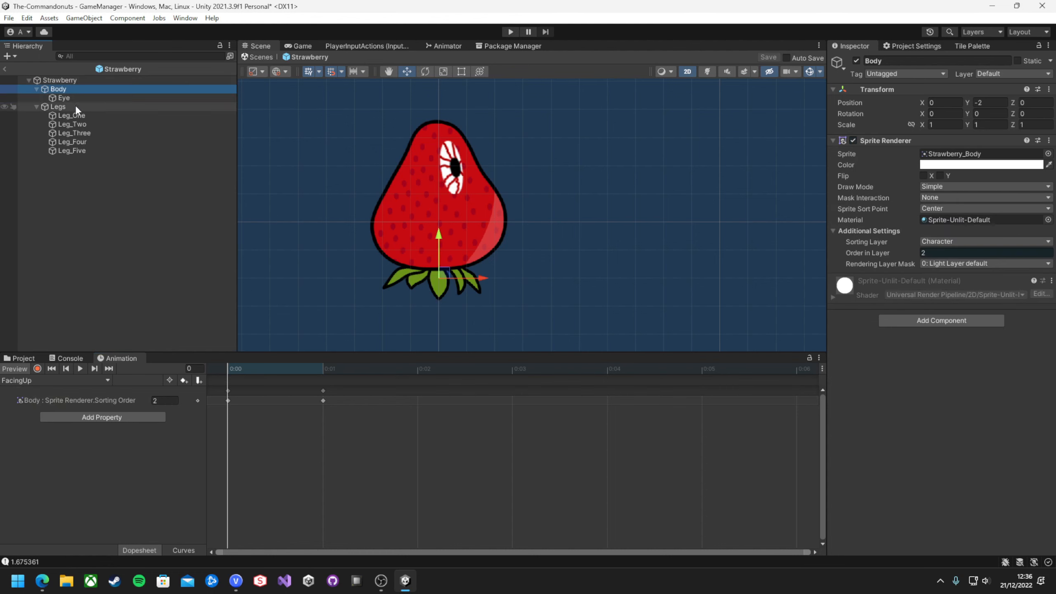
{"action": "left_click", "coordinate": [58, 106]}
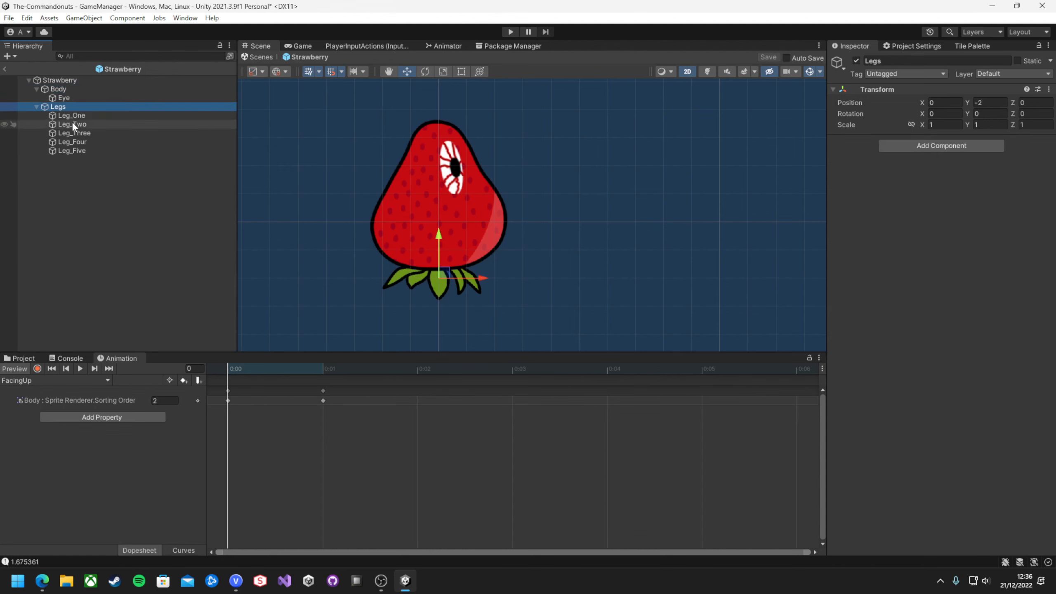
{"action": "left_click", "coordinate": [70, 150]}
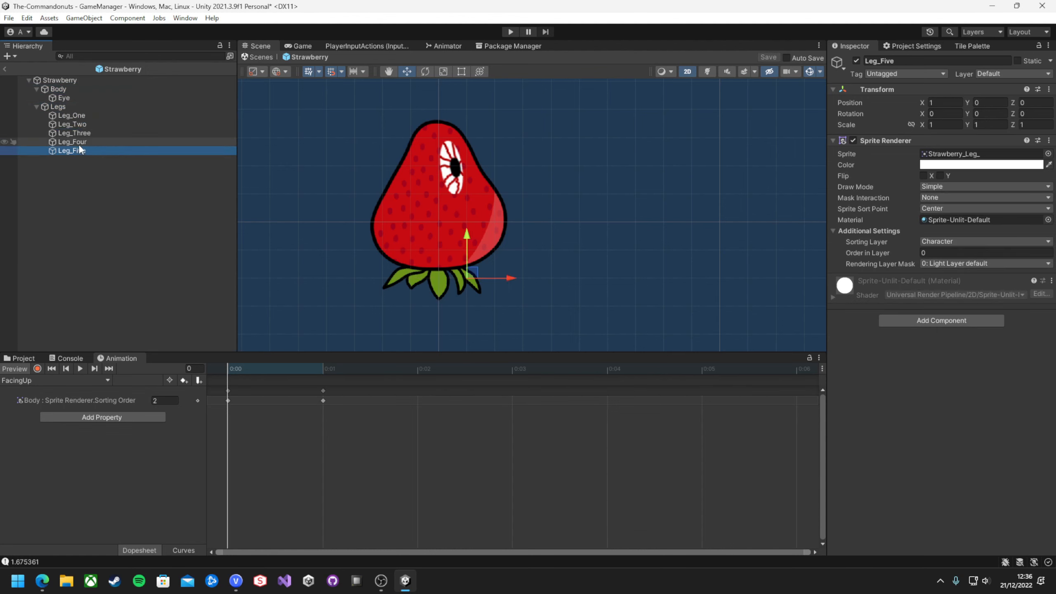
{"action": "left_click", "coordinate": [57, 89]}
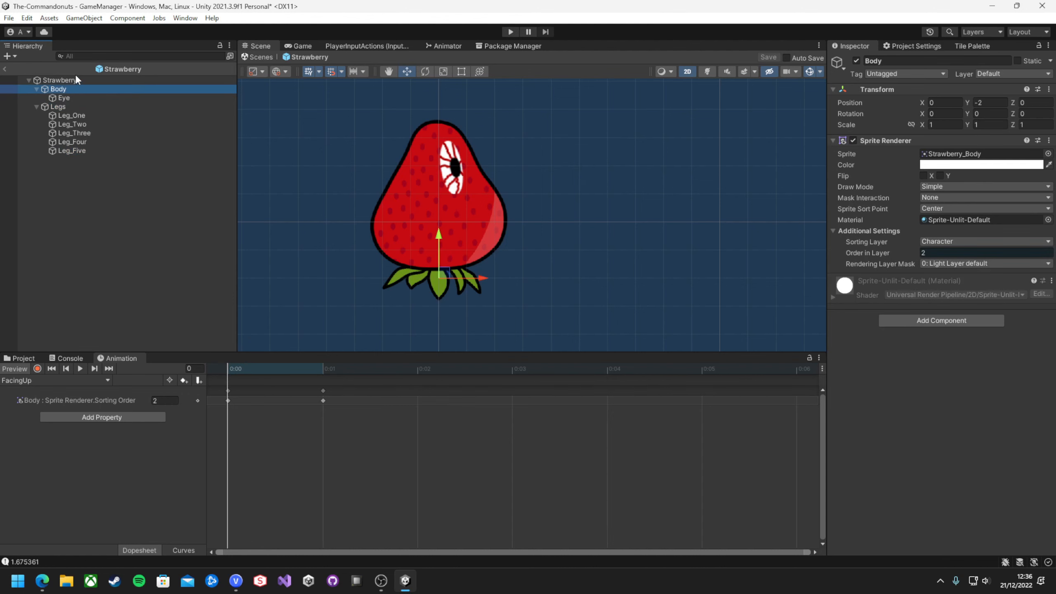
{"action": "mouse_move", "coordinate": [126, 107]}
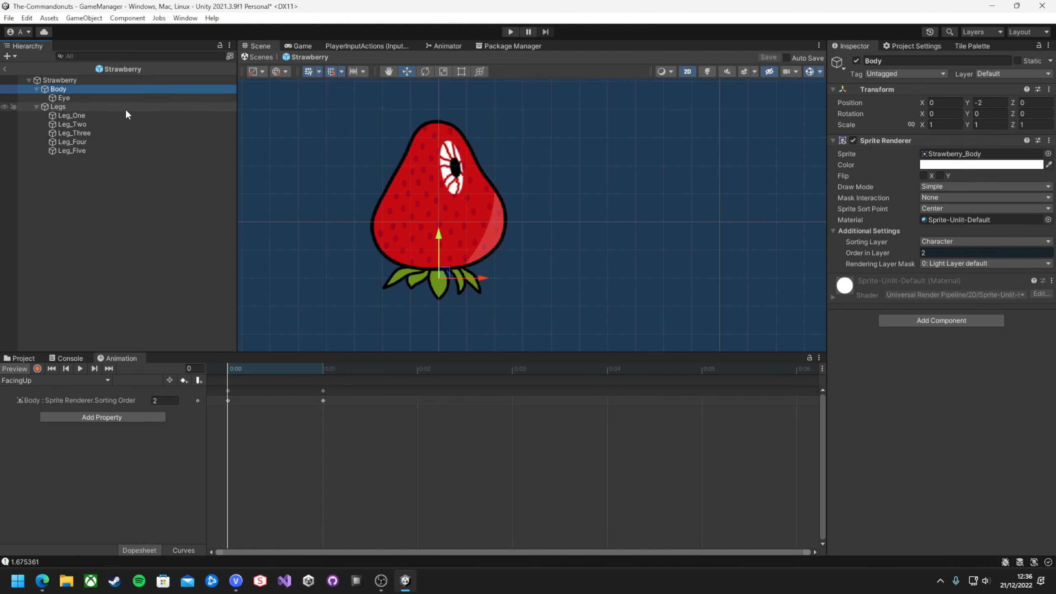
{"action": "mouse_move", "coordinate": [109, 107]}
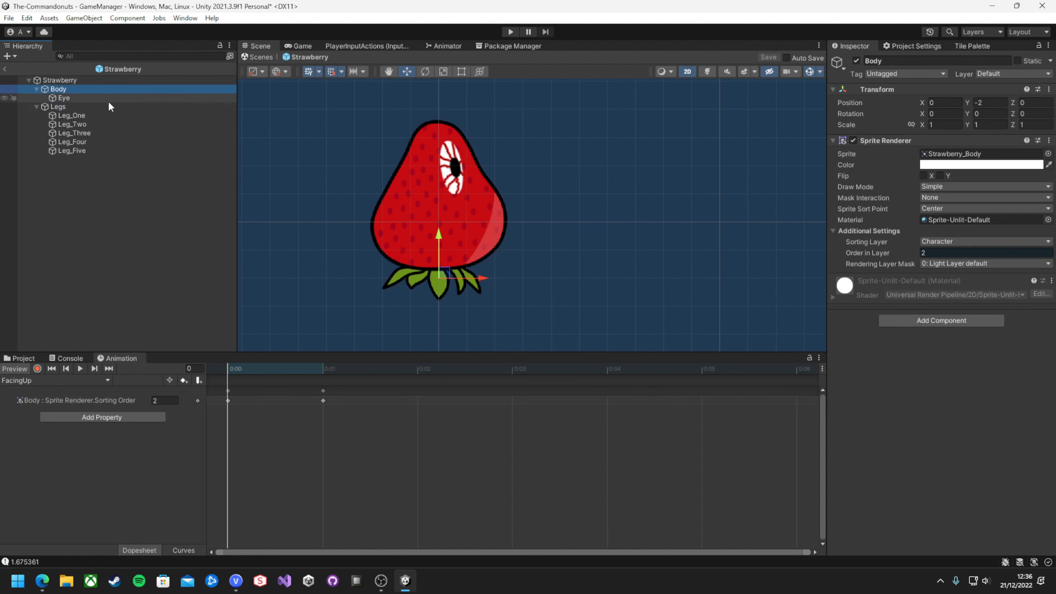
{"action": "mouse_move", "coordinate": [89, 89]}
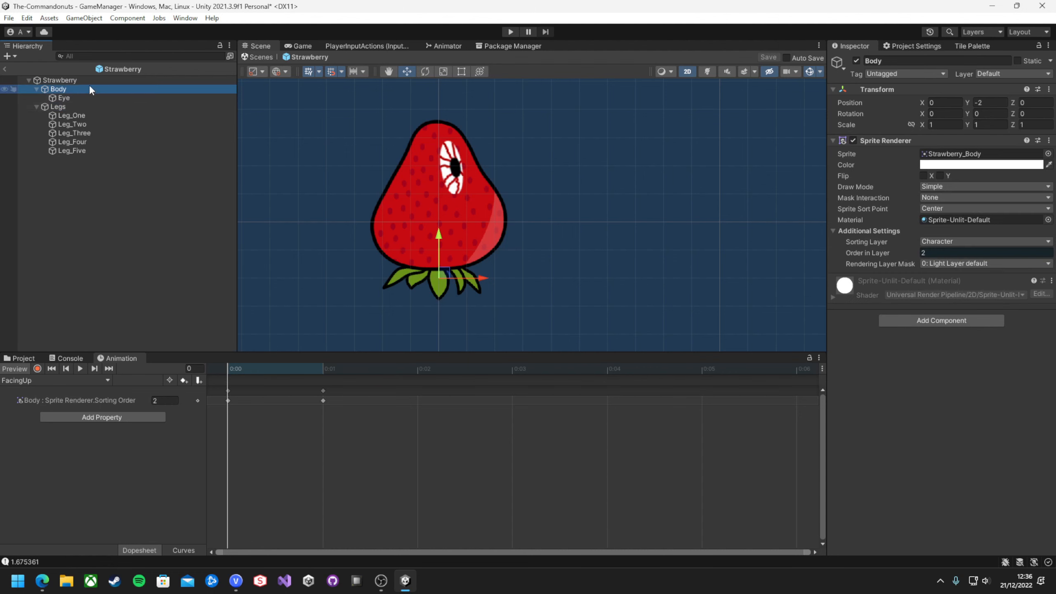
{"action": "mouse_move", "coordinate": [76, 111]}
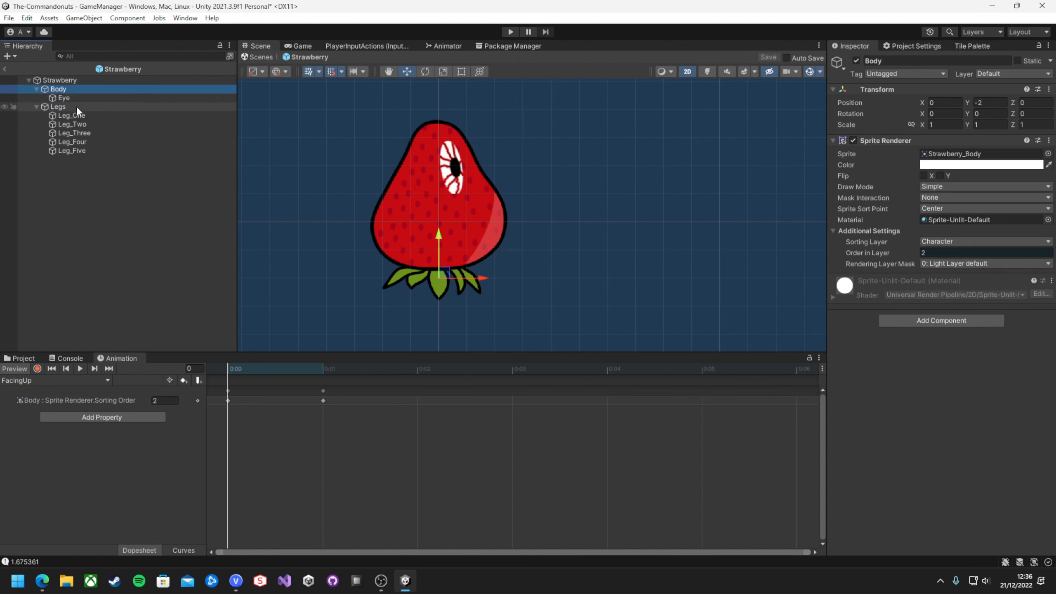
Step: Switch to FacingDown, compare Eye, Body and leg layer orders, and select all five legs
{"action": "left_click", "coordinate": [59, 79]}
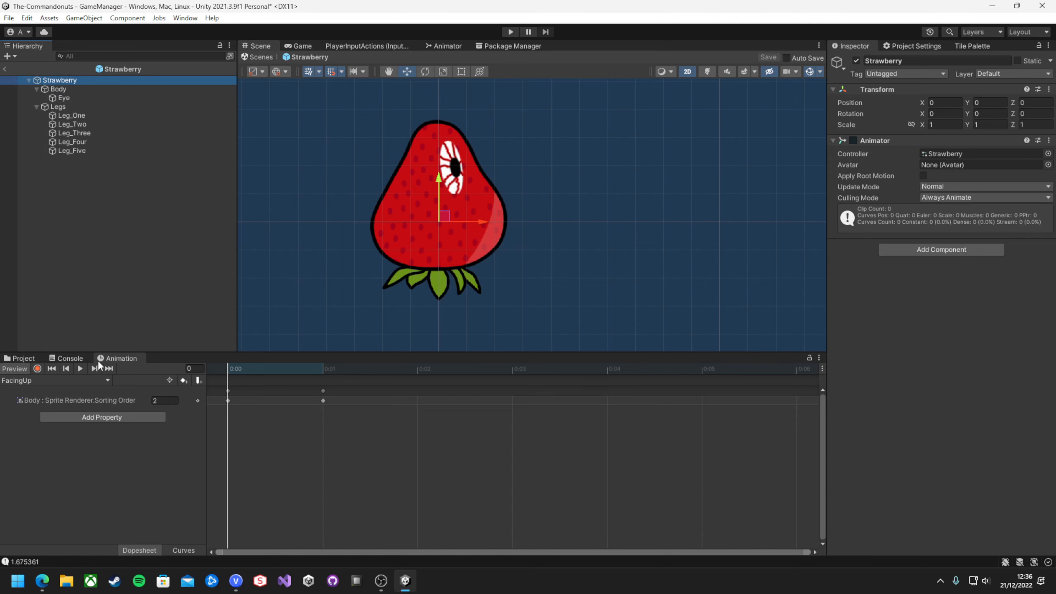
{"action": "left_click", "coordinate": [57, 380]}
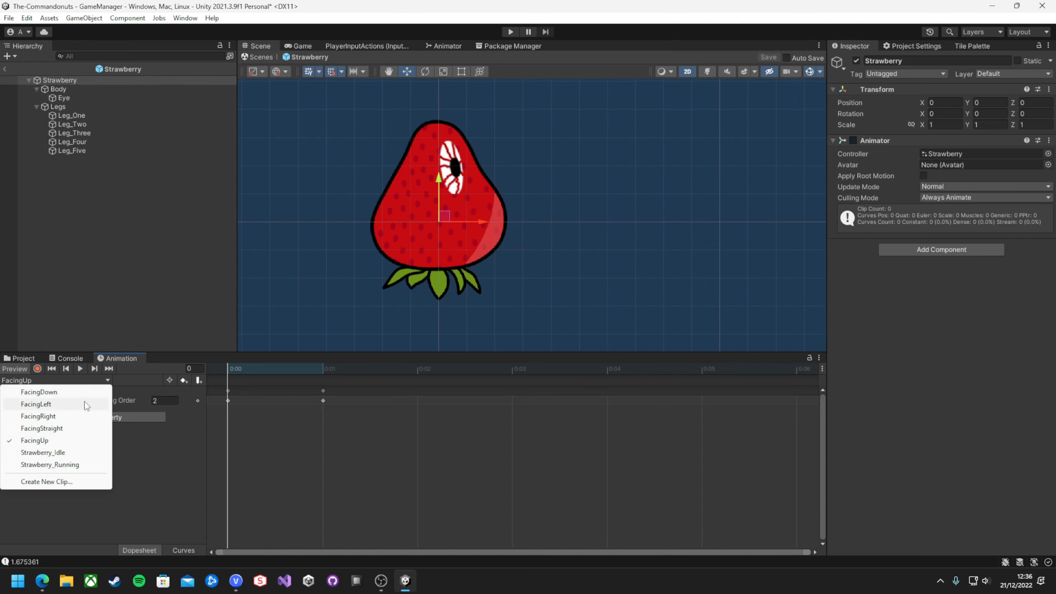
{"action": "left_click", "coordinate": [38, 391]}
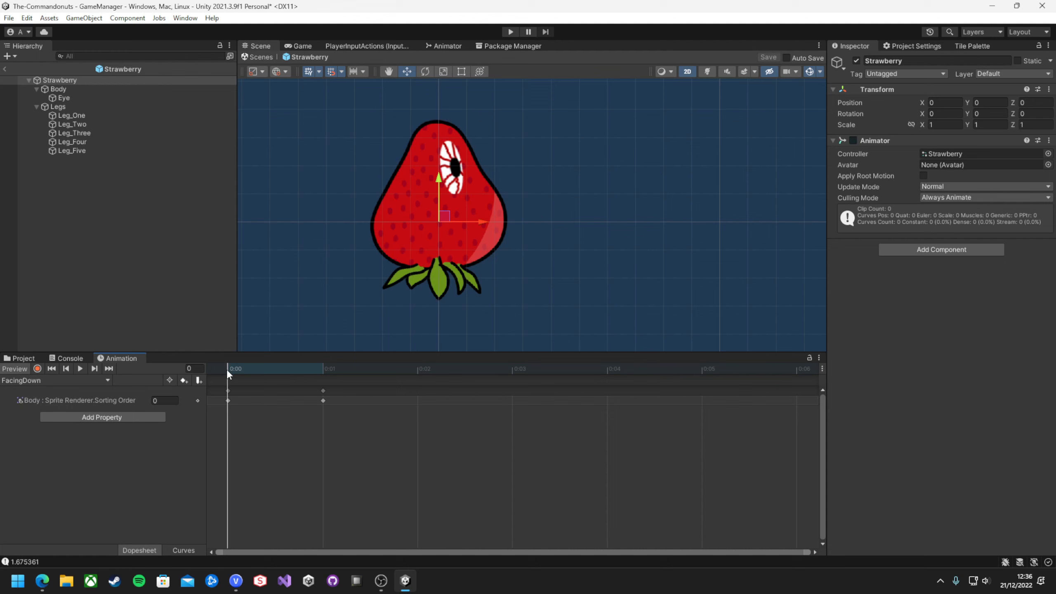
{"action": "left_click", "coordinate": [64, 98]}
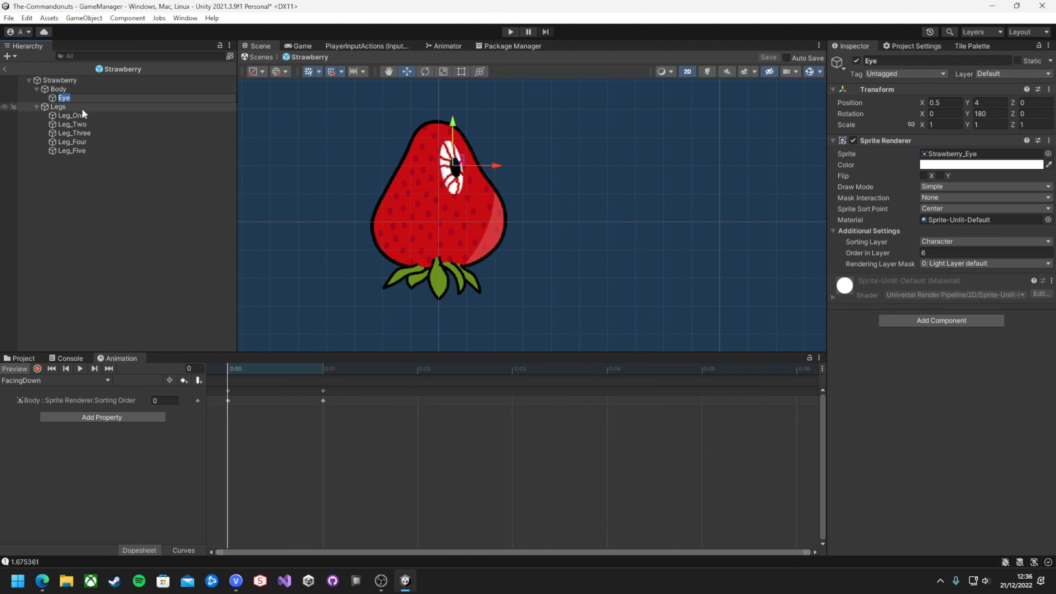
{"action": "left_click", "coordinate": [57, 89]}
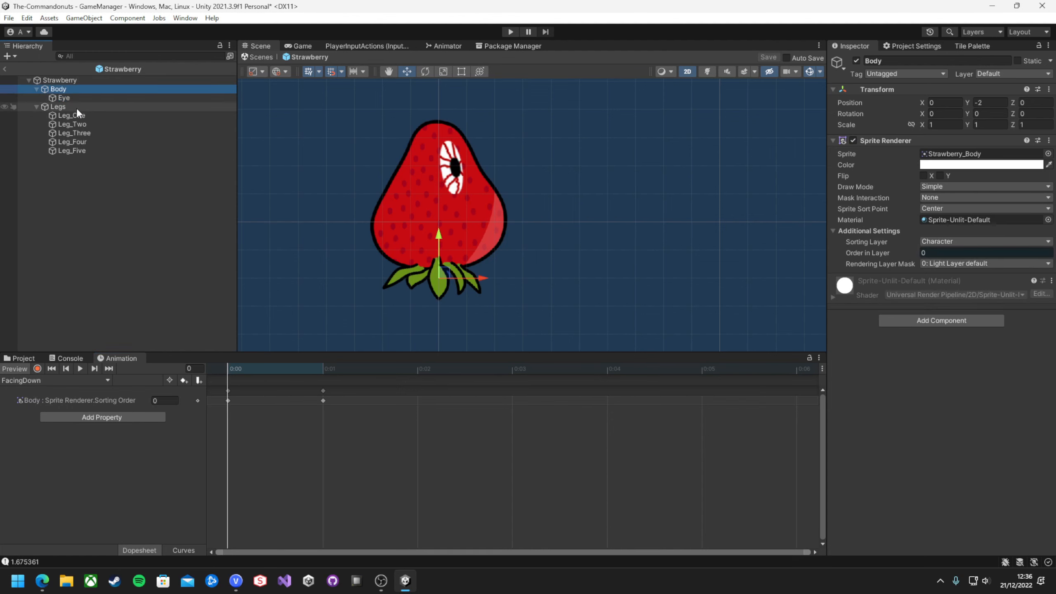
{"action": "left_click", "coordinate": [58, 106]}
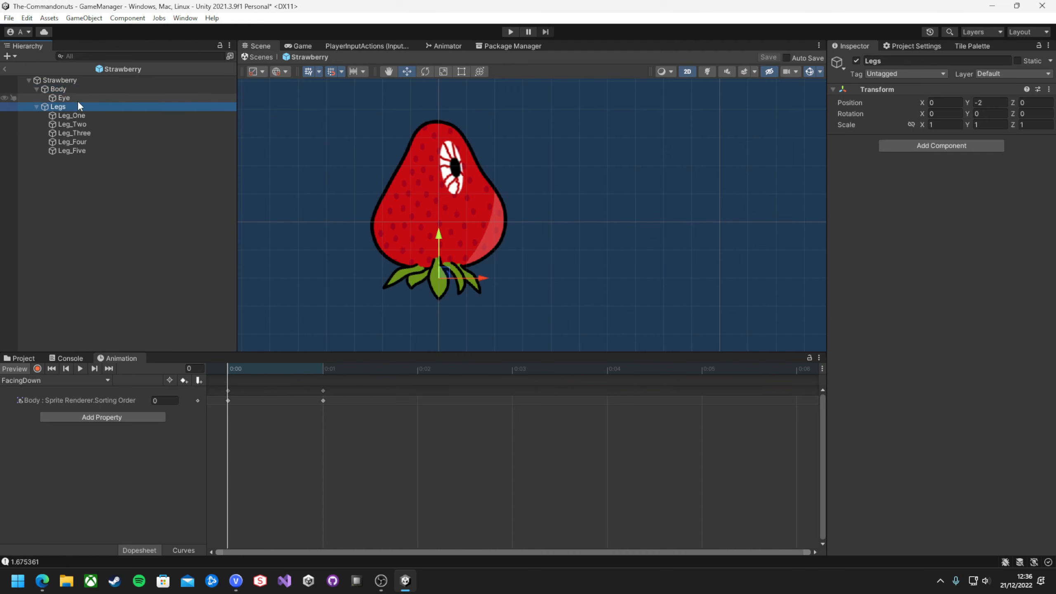
{"action": "left_click", "coordinate": [72, 124]}
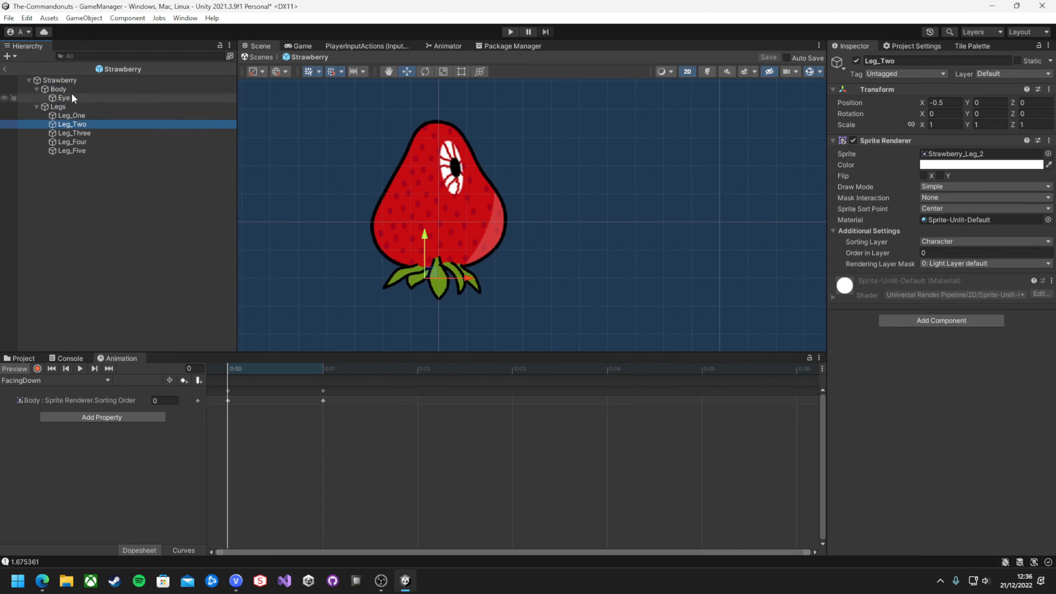
{"action": "left_click", "coordinate": [59, 88]}
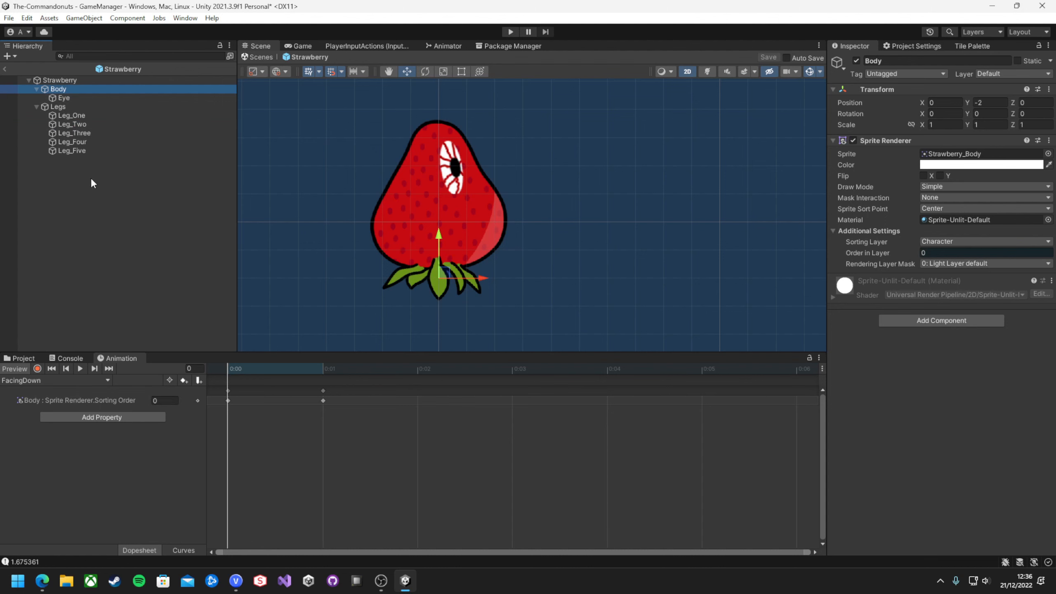
{"action": "left_click", "coordinate": [72, 115]}
{"action": "type", "text": "-1"}
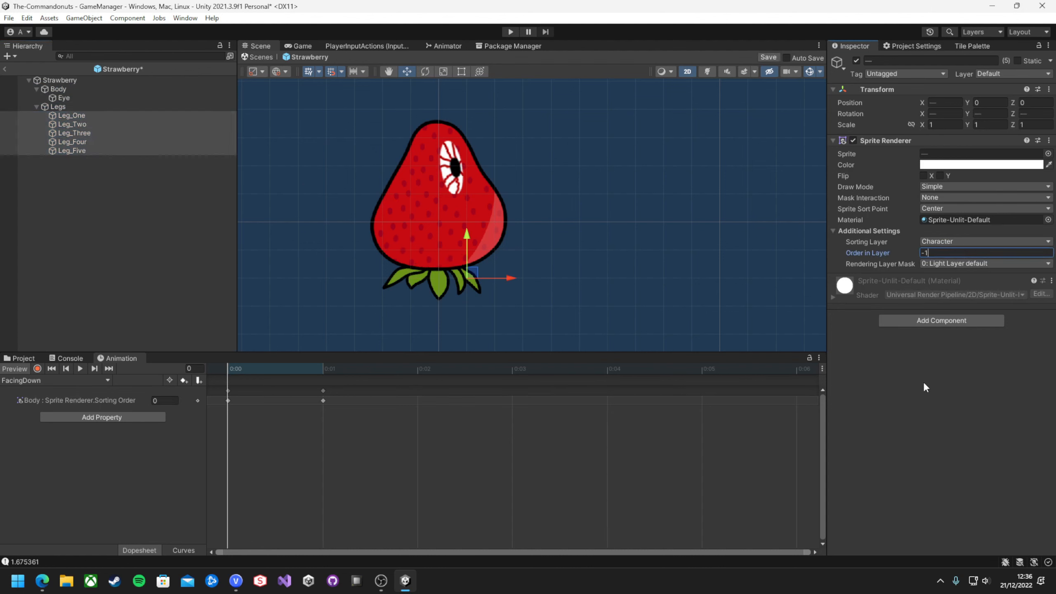
Step: Switch the Animation clip to Strawberry_Running, then to FacingLeft
{"action": "left_click", "coordinate": [58, 380]}
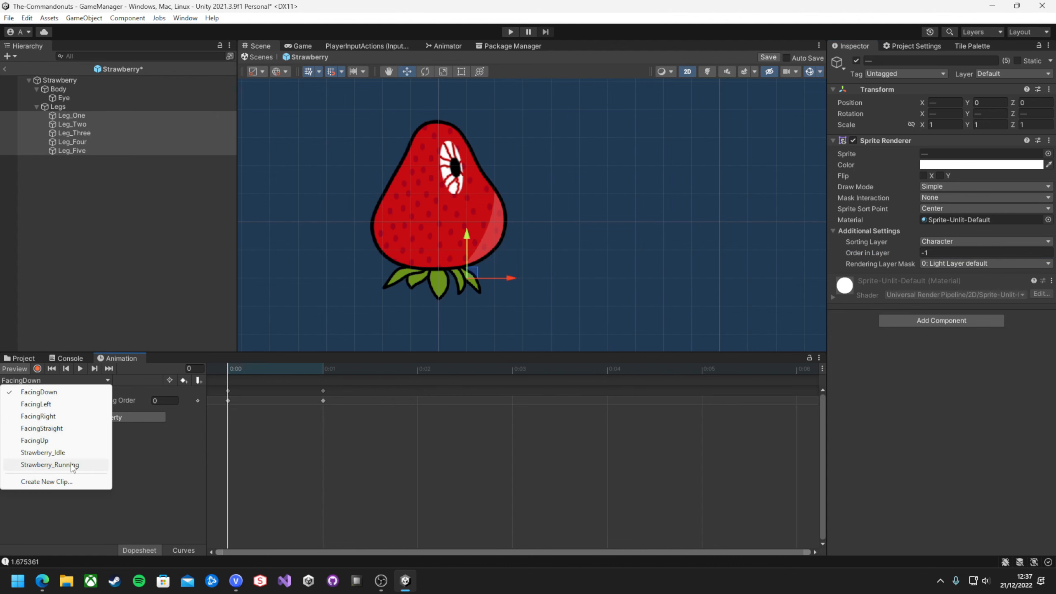
{"action": "left_click", "coordinate": [50, 465]}
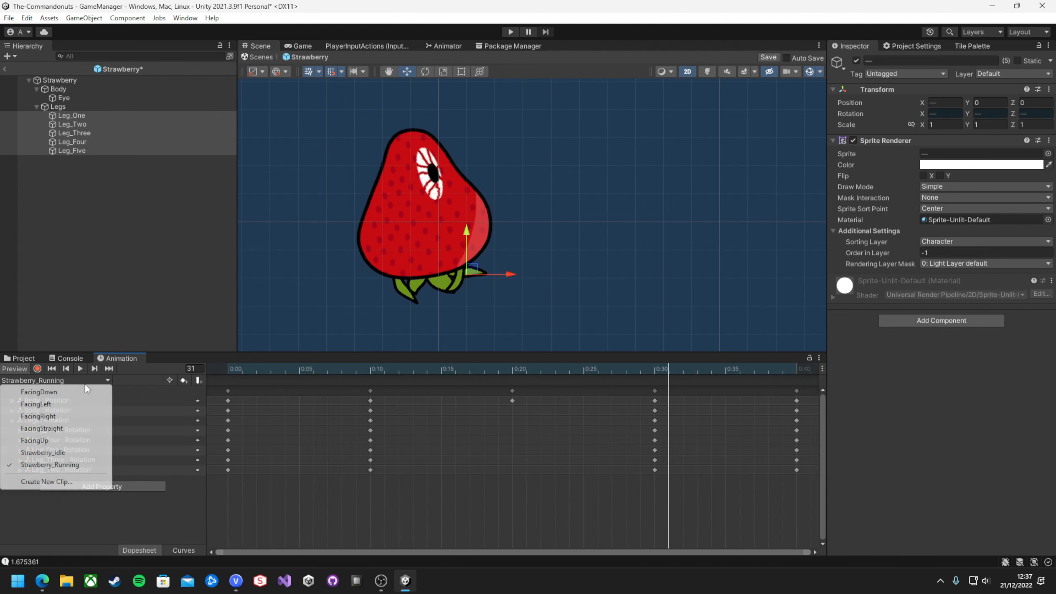
{"action": "left_click", "coordinate": [36, 404]}
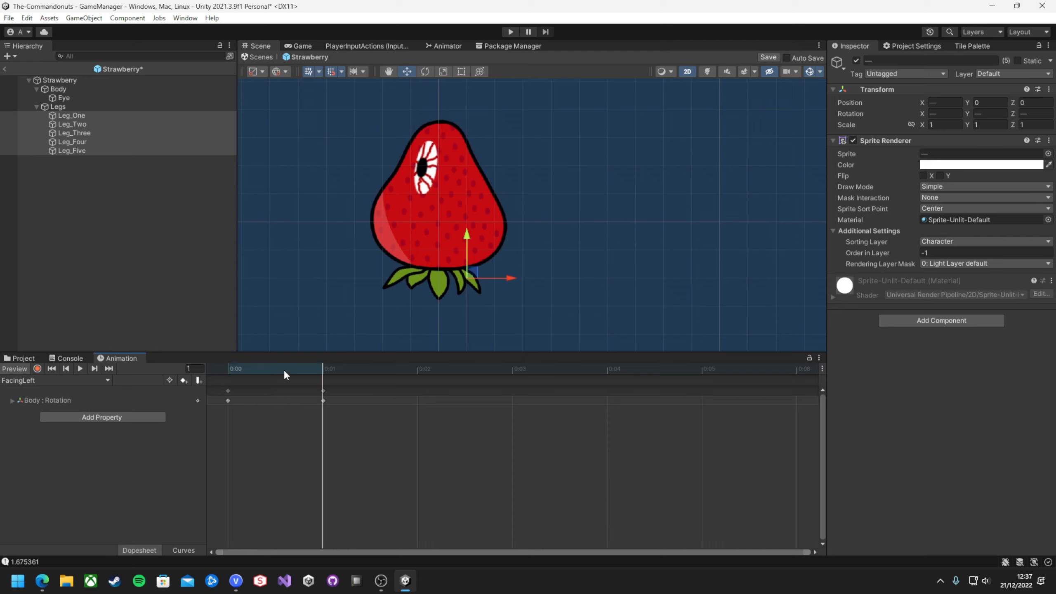
{"action": "mouse_move", "coordinate": [84, 386]}
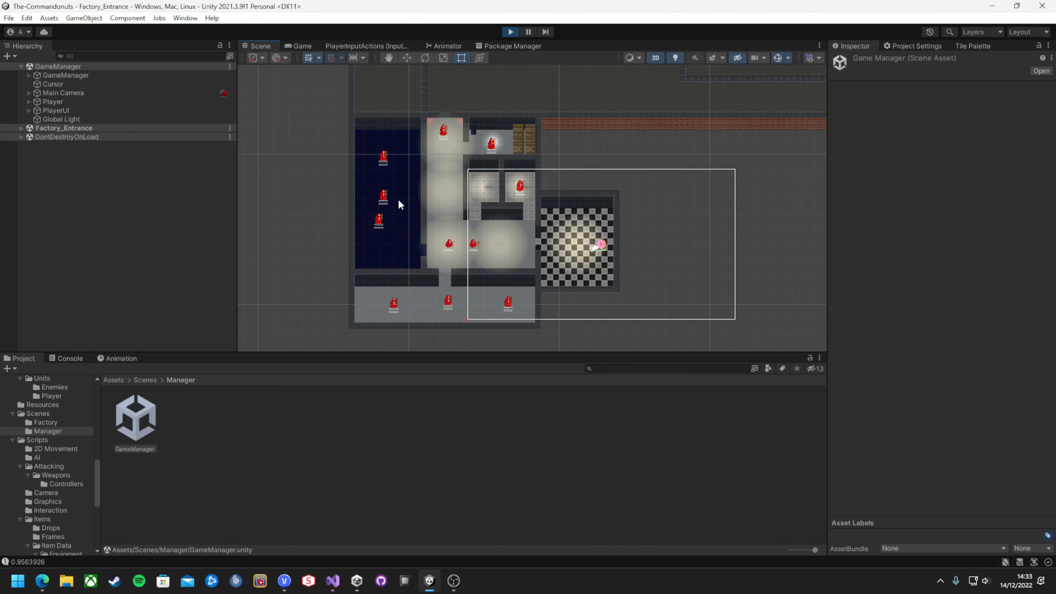
Step: Inspect Spawner (1) and Spawner (2) in Spawner_Region_One, then run Factory_Survival
{"action": "scroll", "scroll_direction": "up", "scroll_amount": 3}
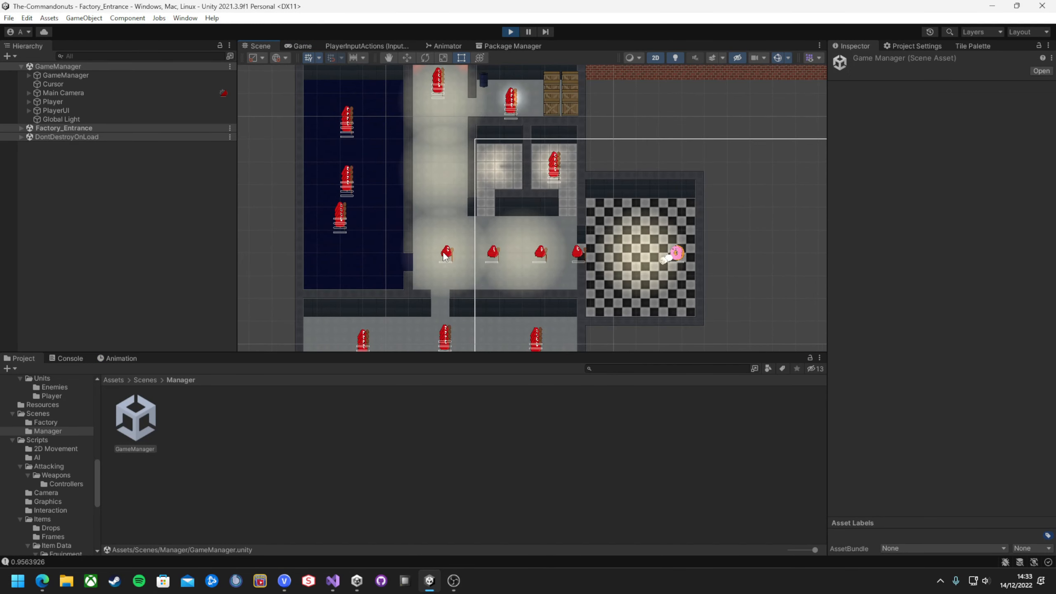
{"action": "left_click", "coordinate": [21, 128]}
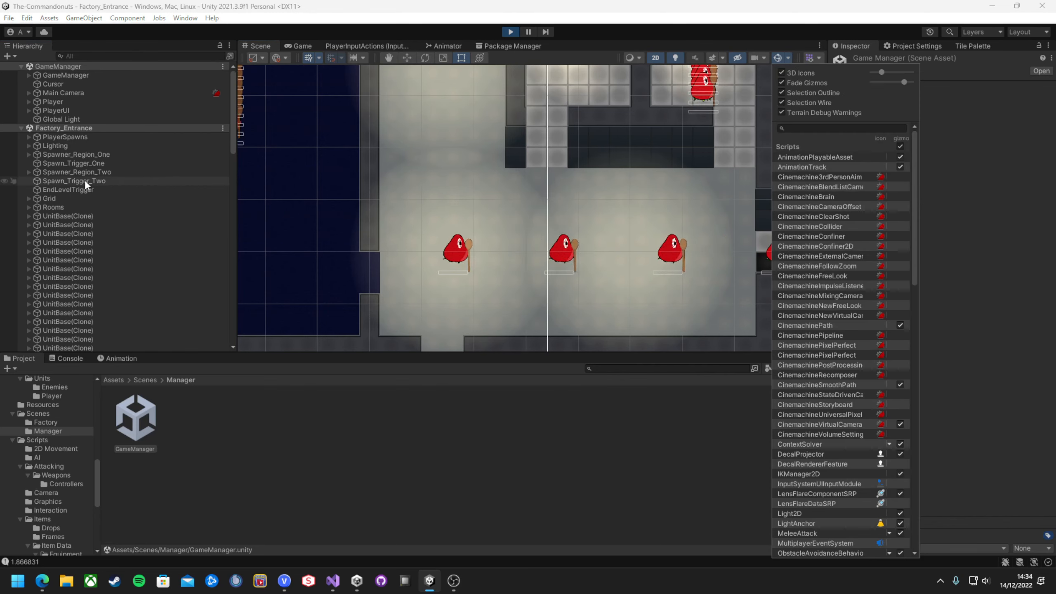
{"action": "left_click", "coordinate": [29, 155]}
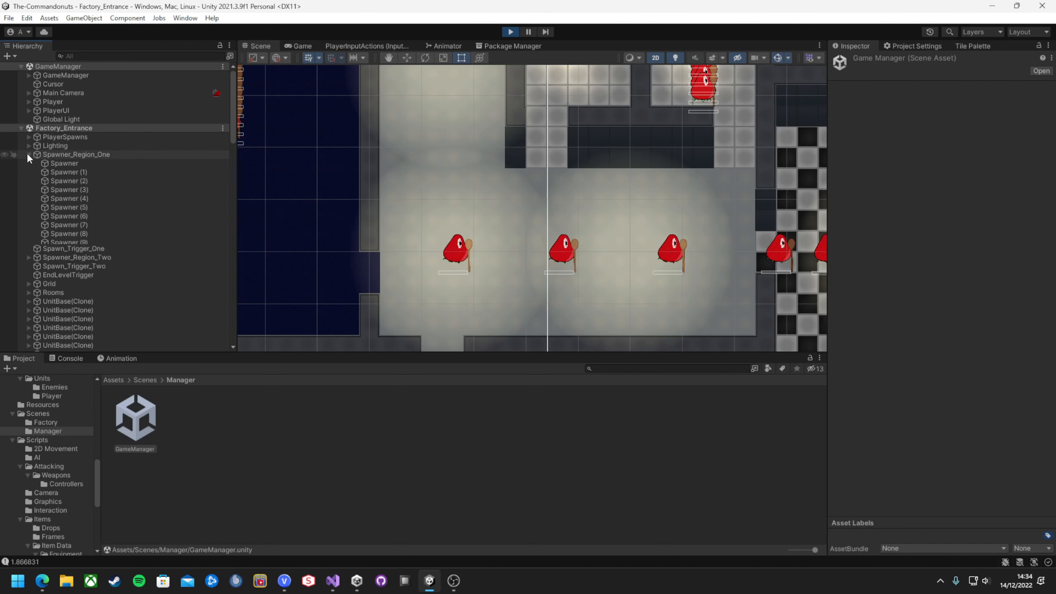
{"action": "left_click", "coordinate": [69, 180]}
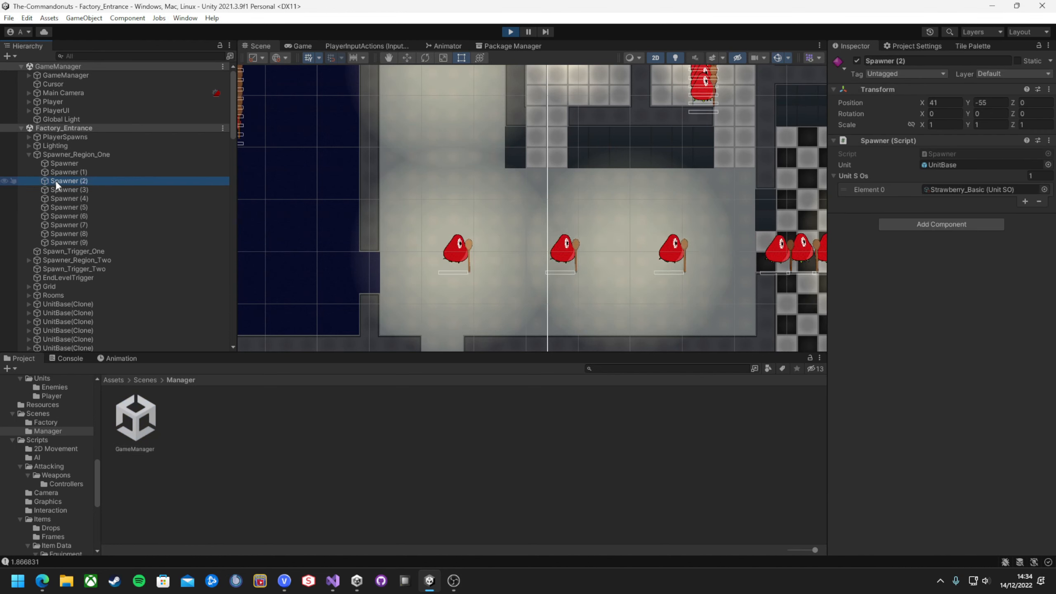
{"action": "left_click", "coordinate": [69, 171]}
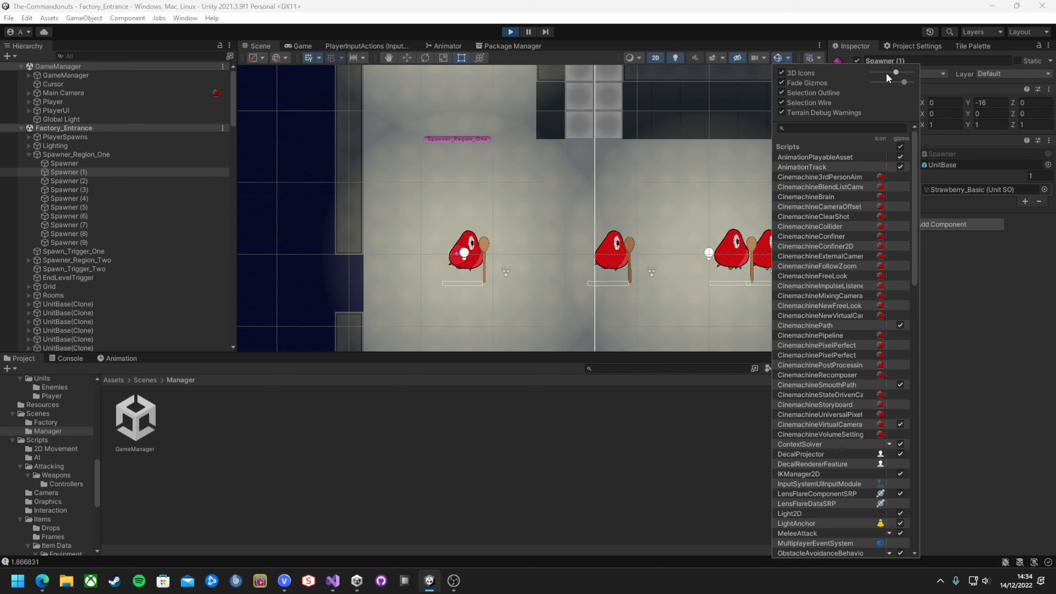
{"action": "mouse_move", "coordinate": [774, 166]}
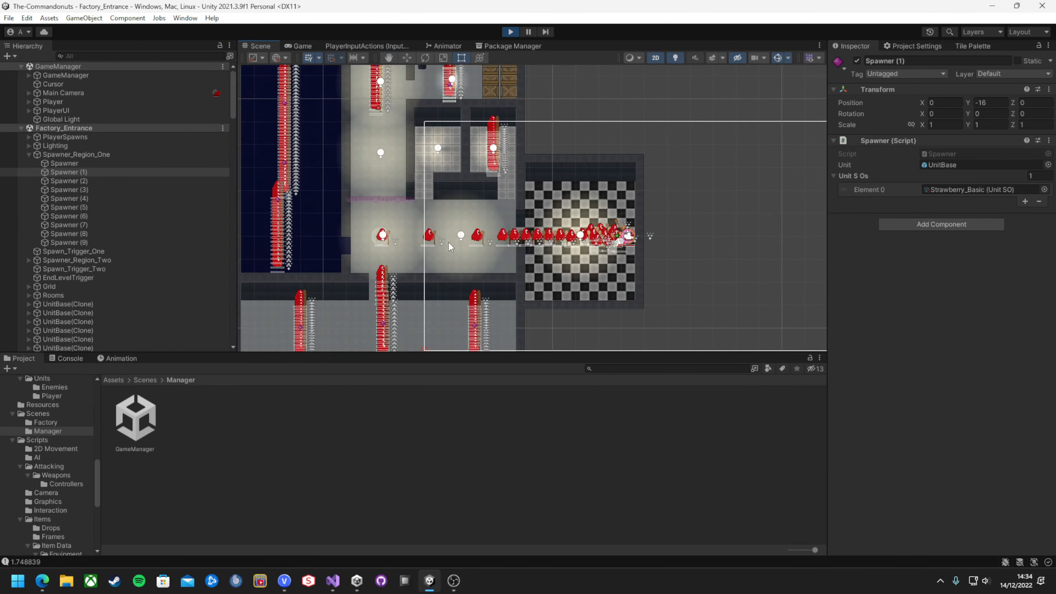
{"action": "left_click", "coordinate": [510, 31]}
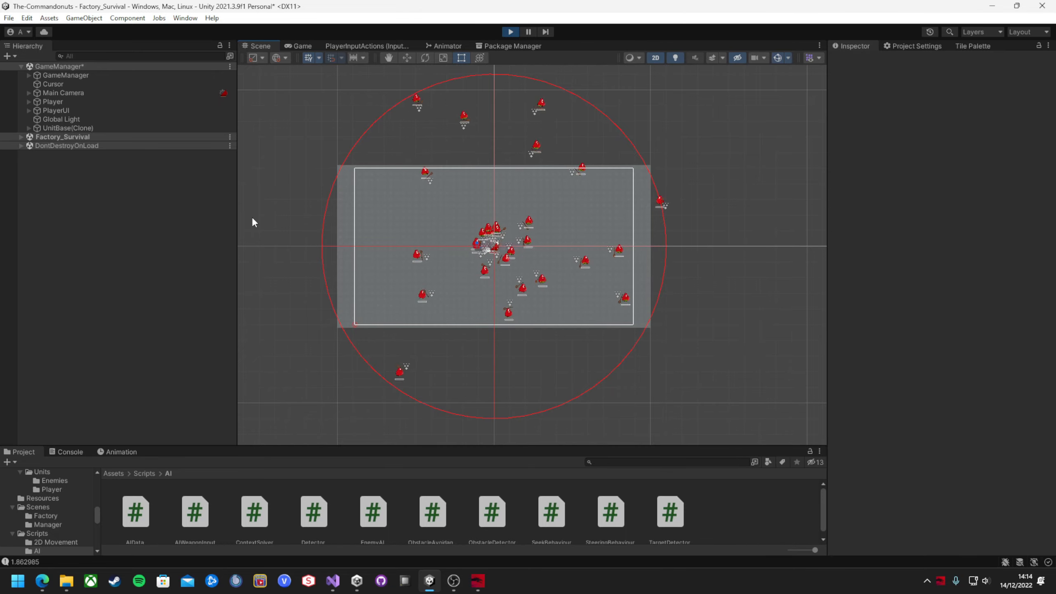
Step: Lower the 3D Icons gizmo size and switch to the Game view of the swarm
{"action": "left_click", "coordinate": [813, 58]}
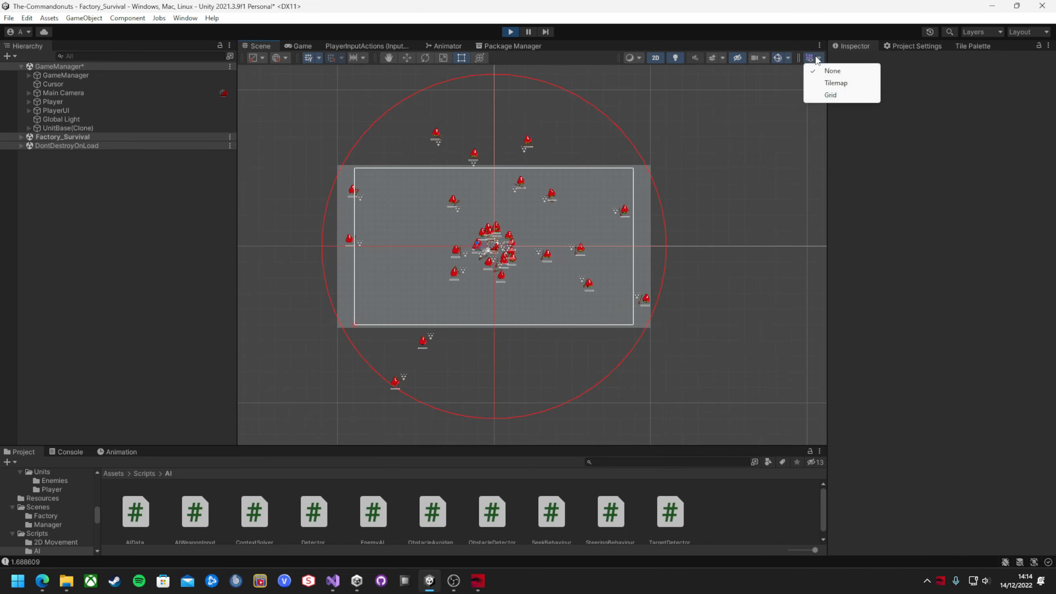
{"action": "left_click", "coordinate": [802, 58]}
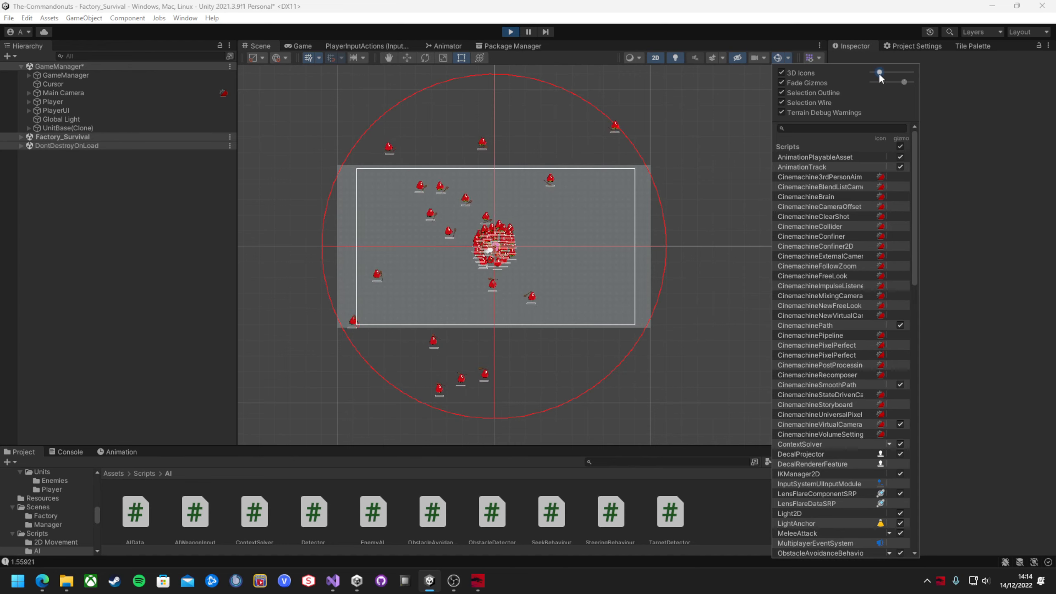
{"action": "left_click", "coordinate": [712, 194]}
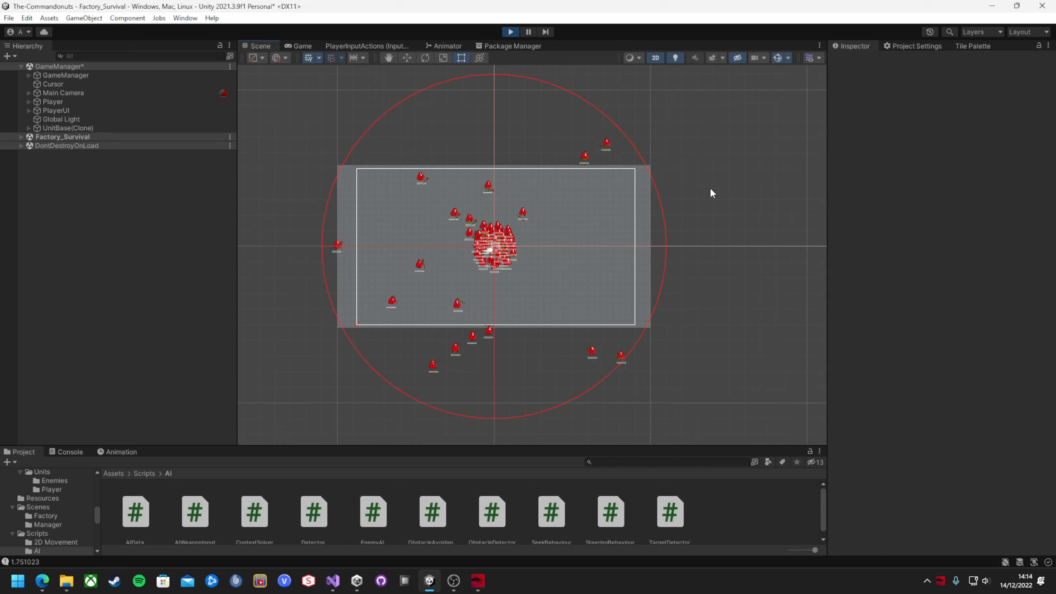
{"action": "left_click", "coordinate": [64, 128]}
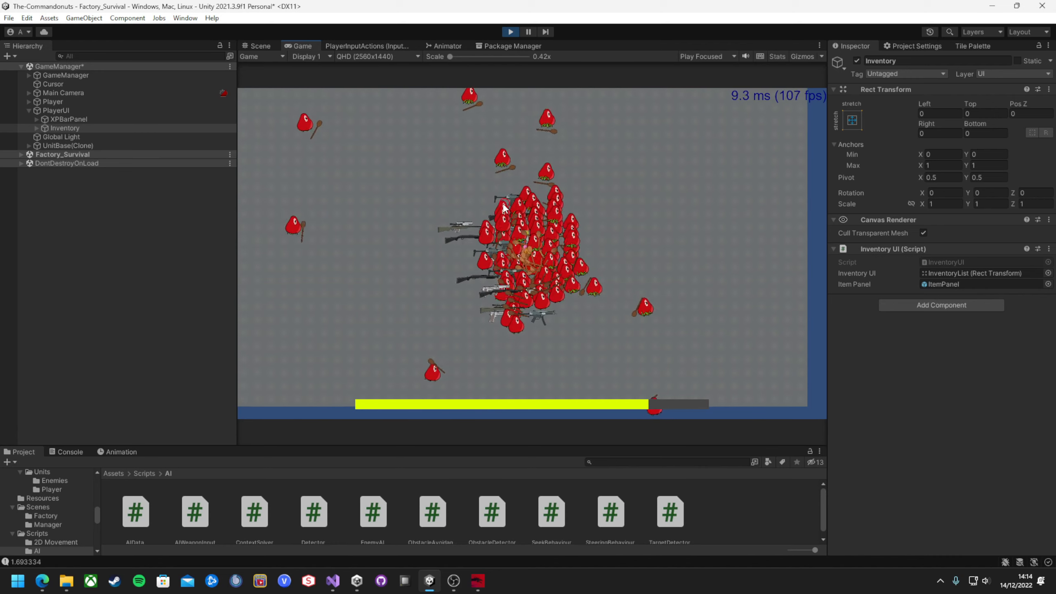
Step: Exit Play Mode and switch to GameTimer.cs in the code editor
{"action": "left_click", "coordinate": [510, 32]}
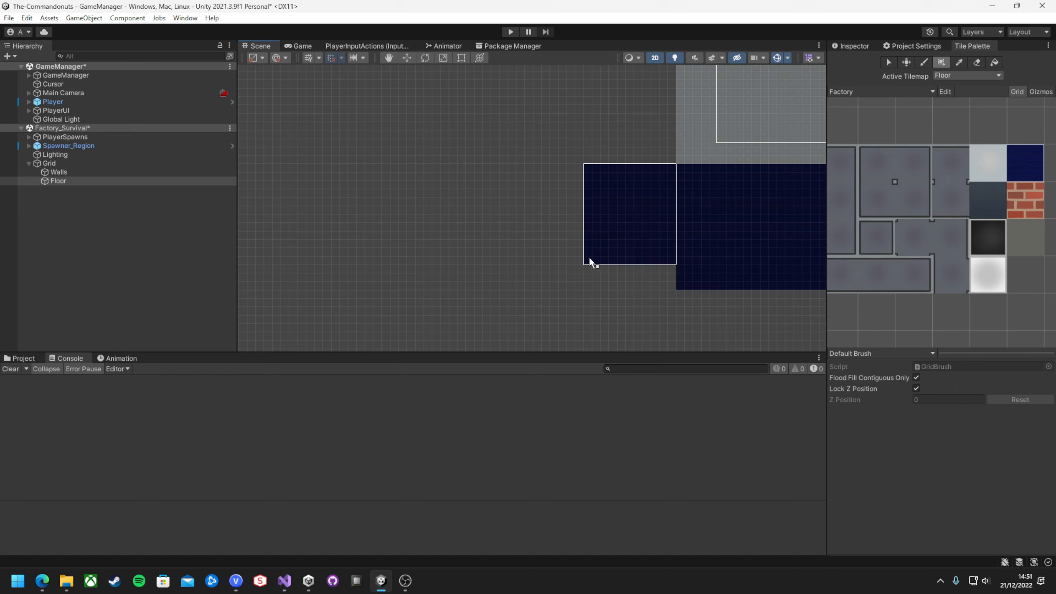
{"action": "left_click", "coordinate": [283, 580]}
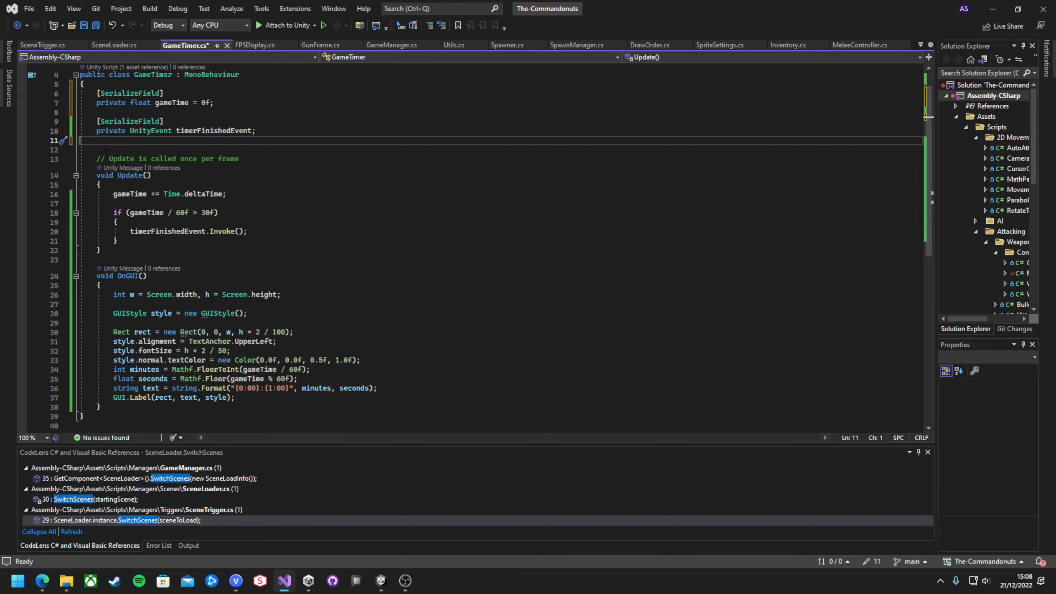